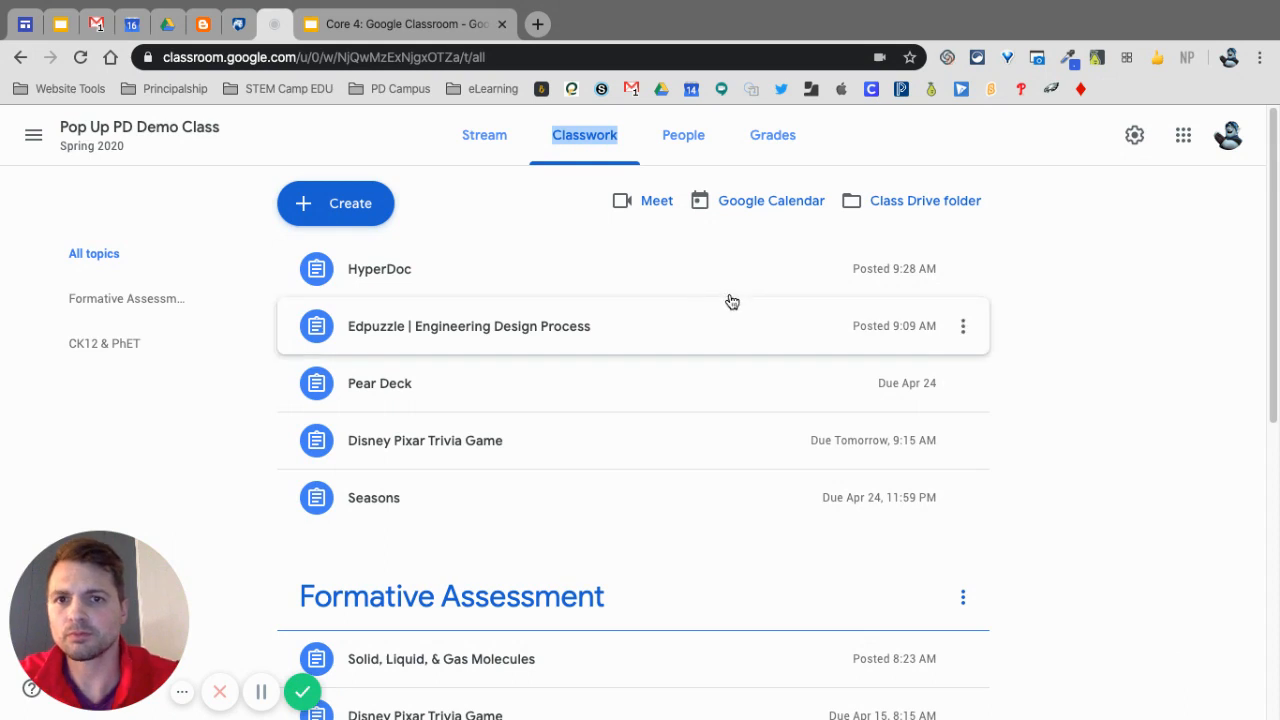
{"action": "mouse_move", "coordinate": [1188, 238]}
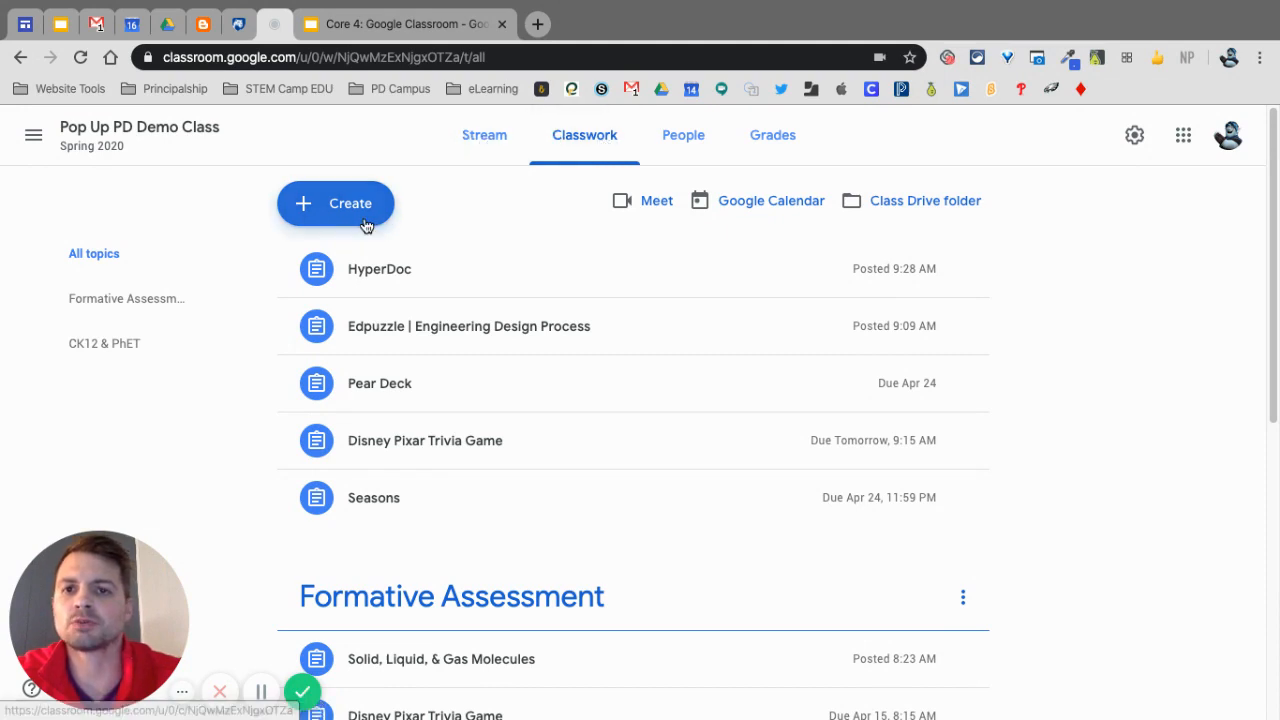
Open the Create menu on the Classwork page to see the available post types.
{"action": "left_click", "coordinate": [336, 204]}
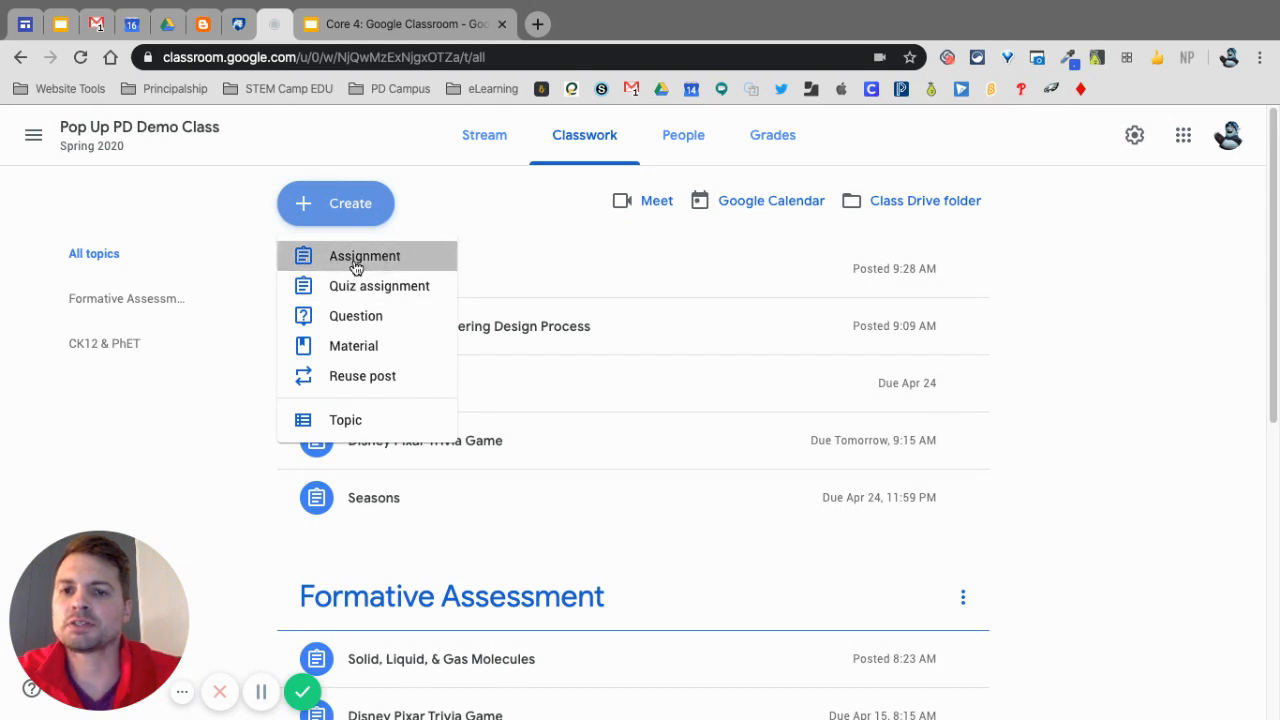
Start a new assignment titled 'Homework' and choose which students receive it.
{"action": "left_click", "coordinate": [364, 256]}
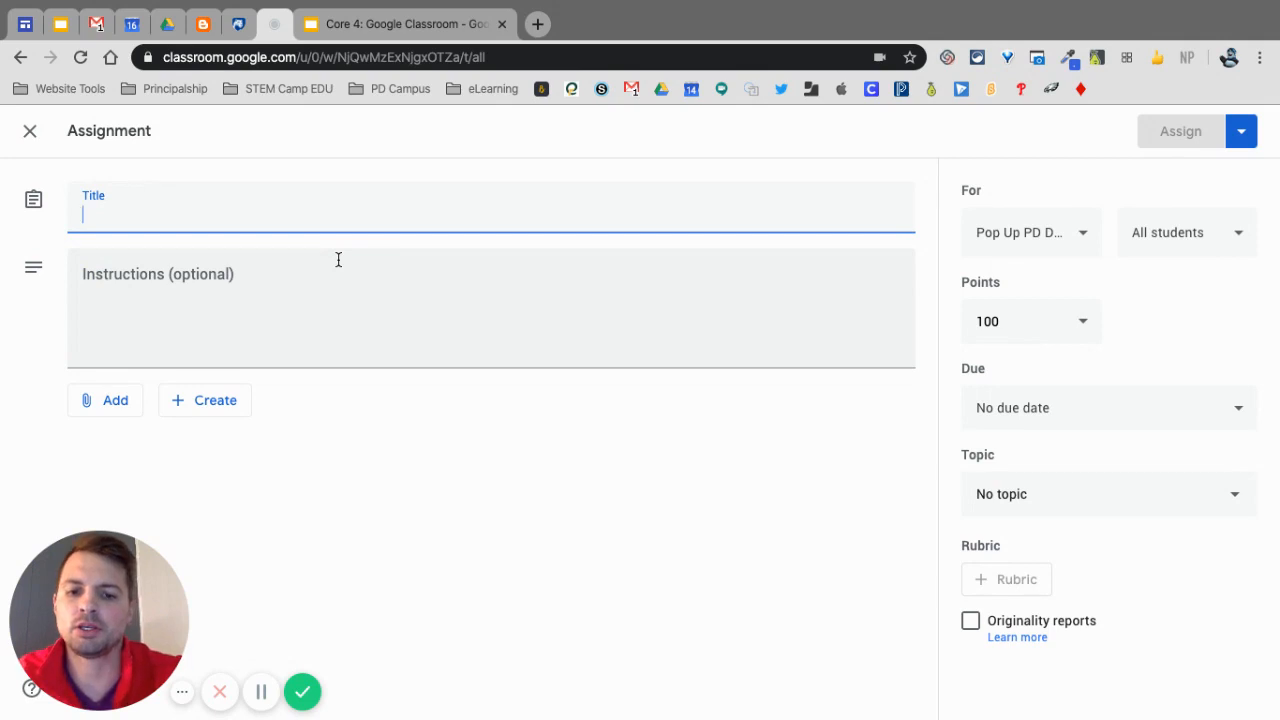
{"action": "type", "text": "Homework"}
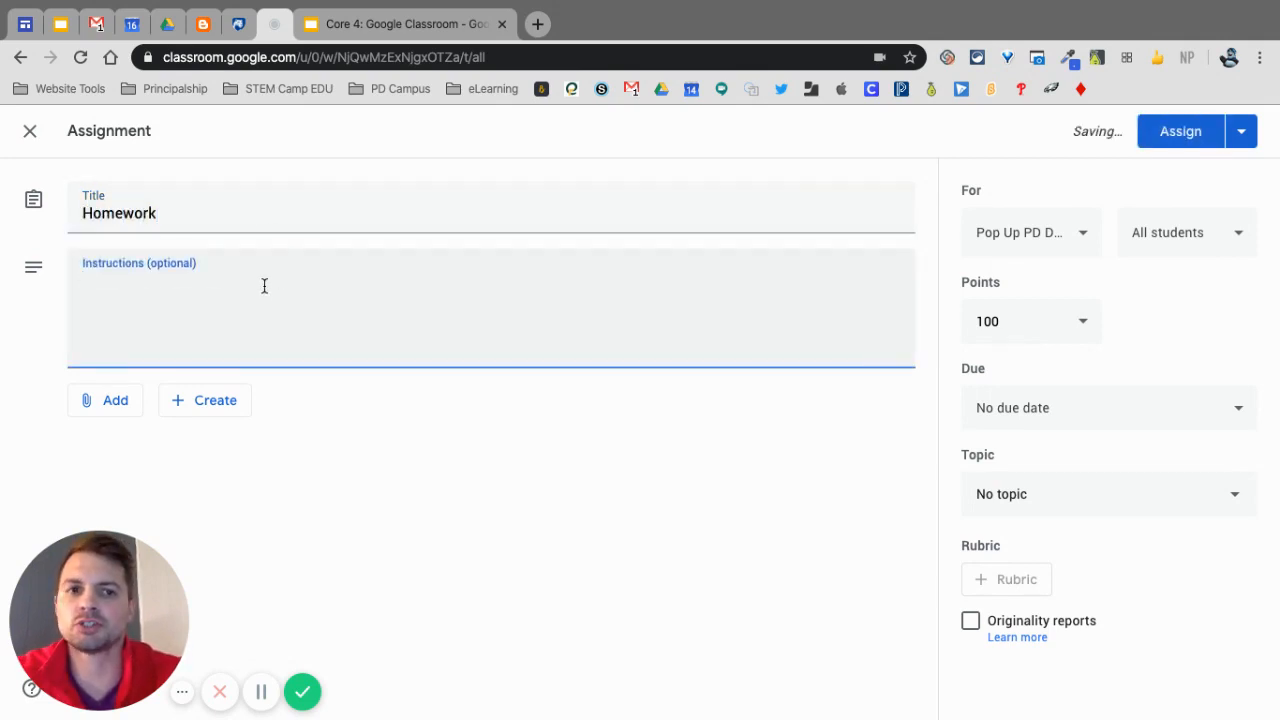
{"action": "left_click", "coordinate": [1030, 232]}
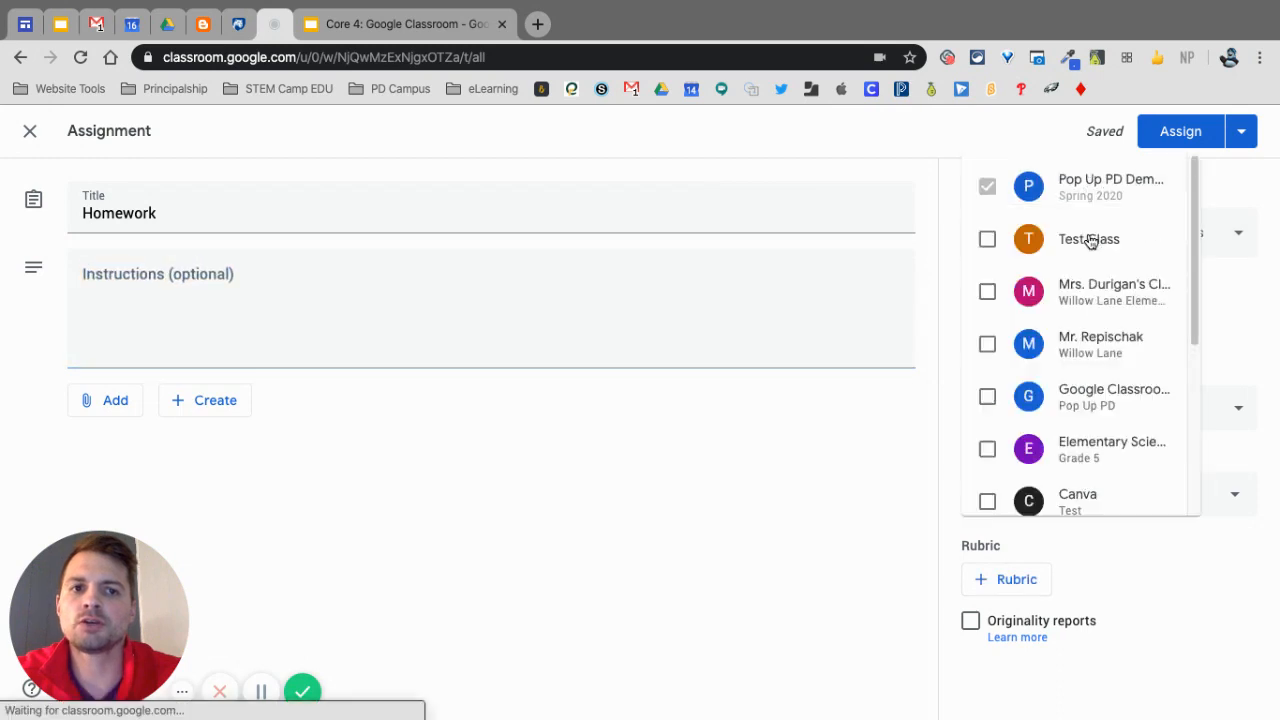
{"action": "scroll", "scroll_direction": "down", "scroll_amount": 3}
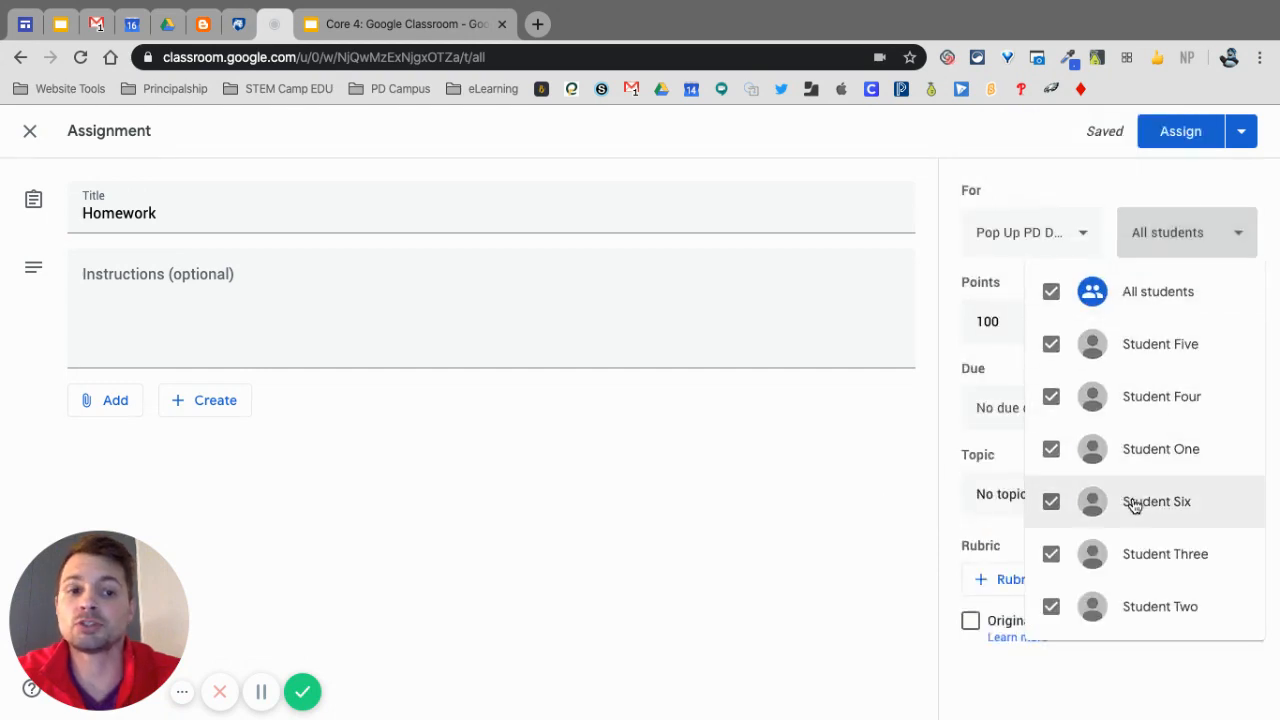
{"action": "left_click", "coordinate": [1052, 292]}
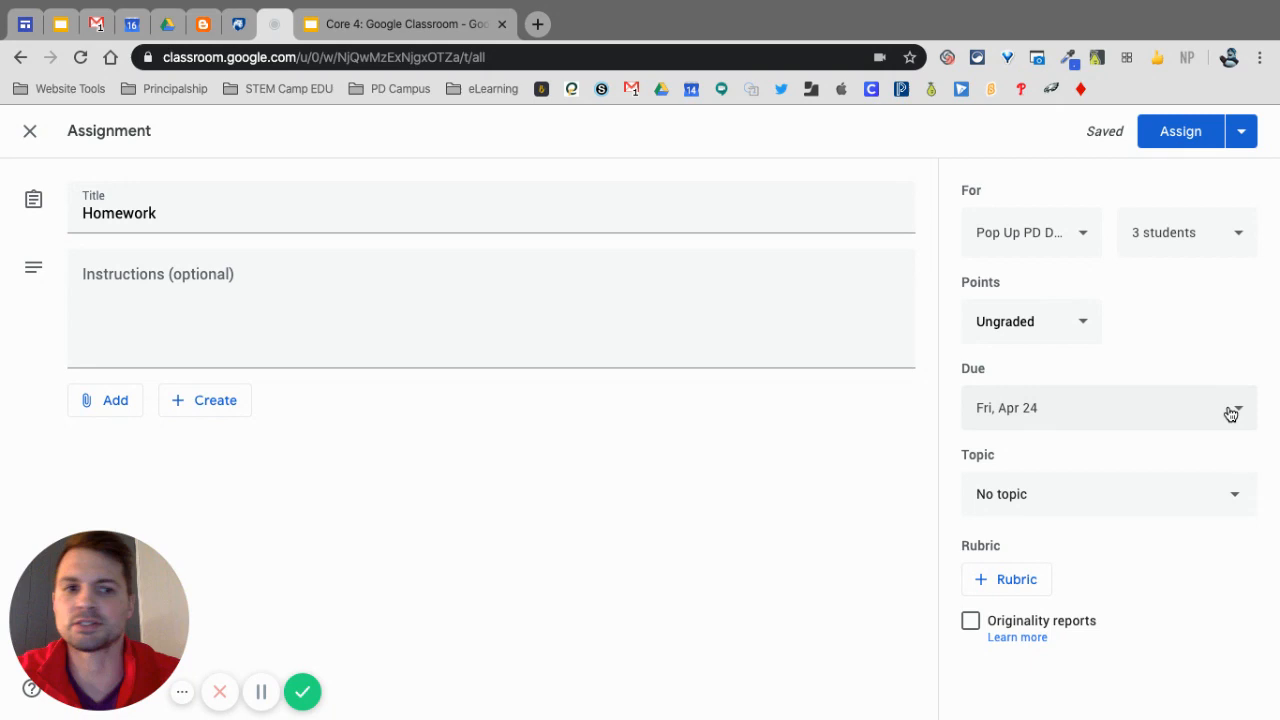
Create a new topic called 'New' and assign it to the Homework assignment.
{"action": "left_click", "coordinate": [1108, 492]}
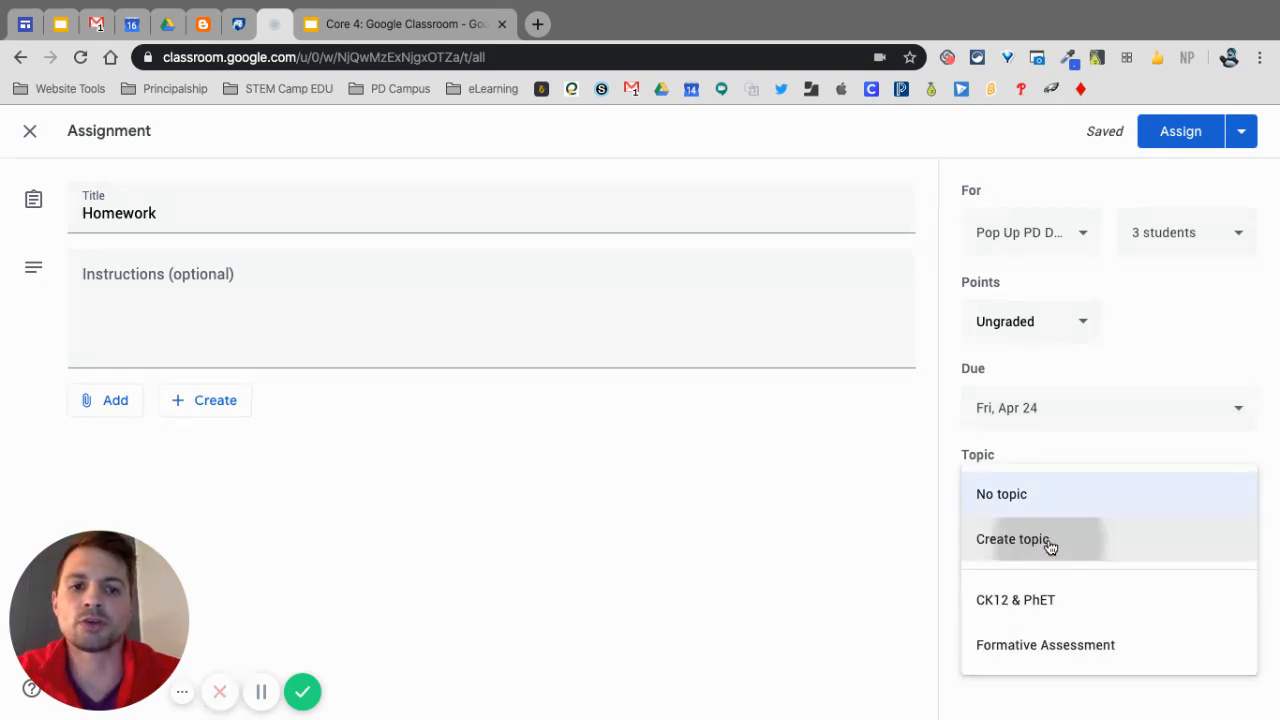
{"action": "left_click", "coordinate": [1012, 540]}
{"action": "type", "text": "New"}
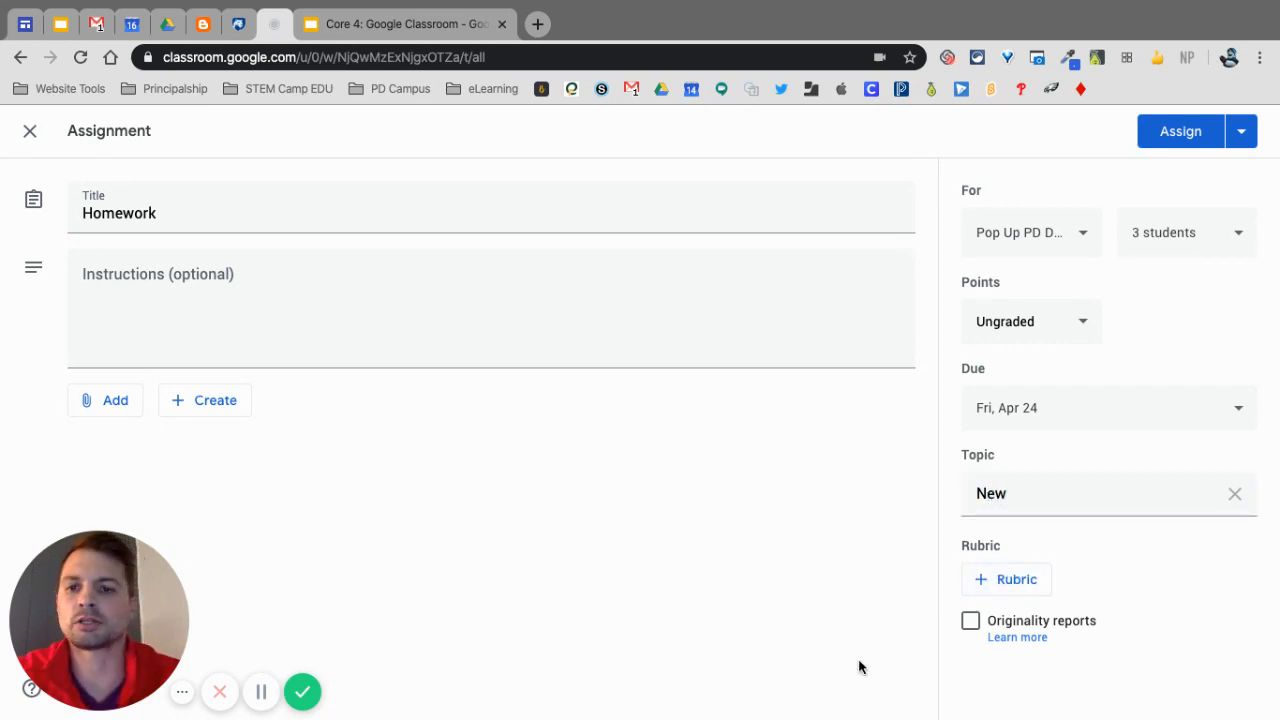
{"action": "mouse_move", "coordinate": [120, 400]}
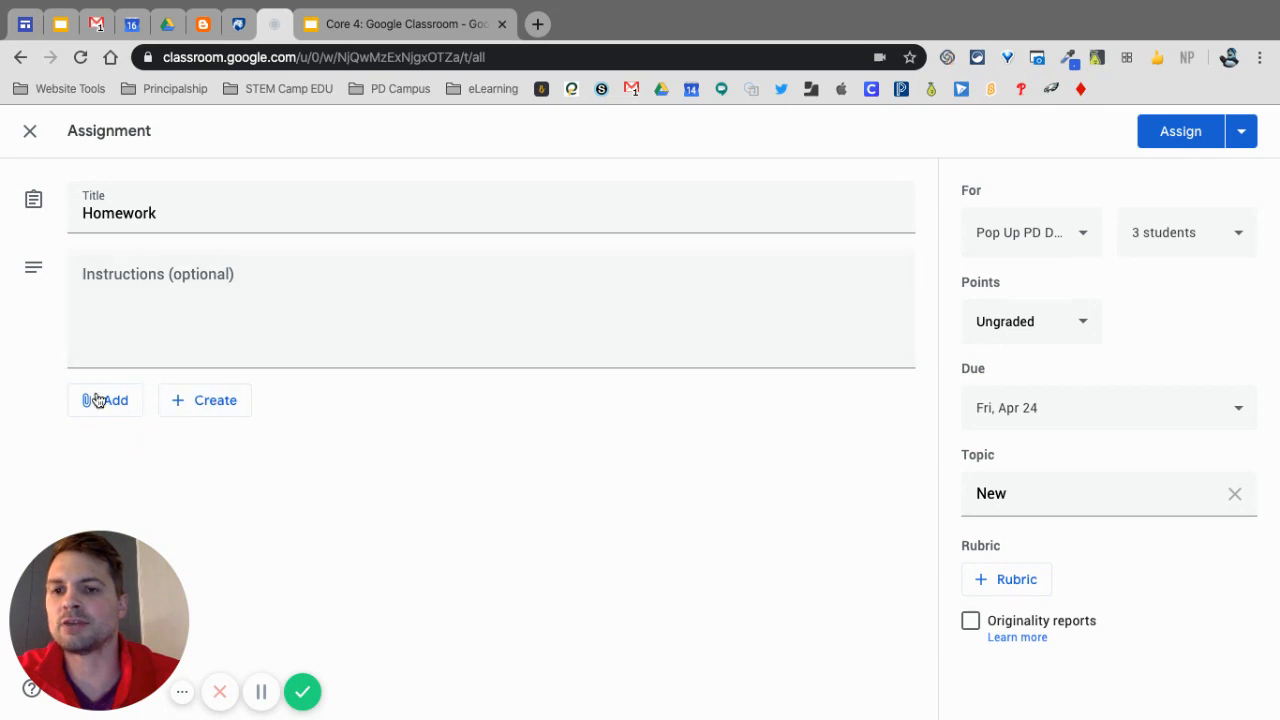
{"action": "left_click", "coordinate": [104, 400]}
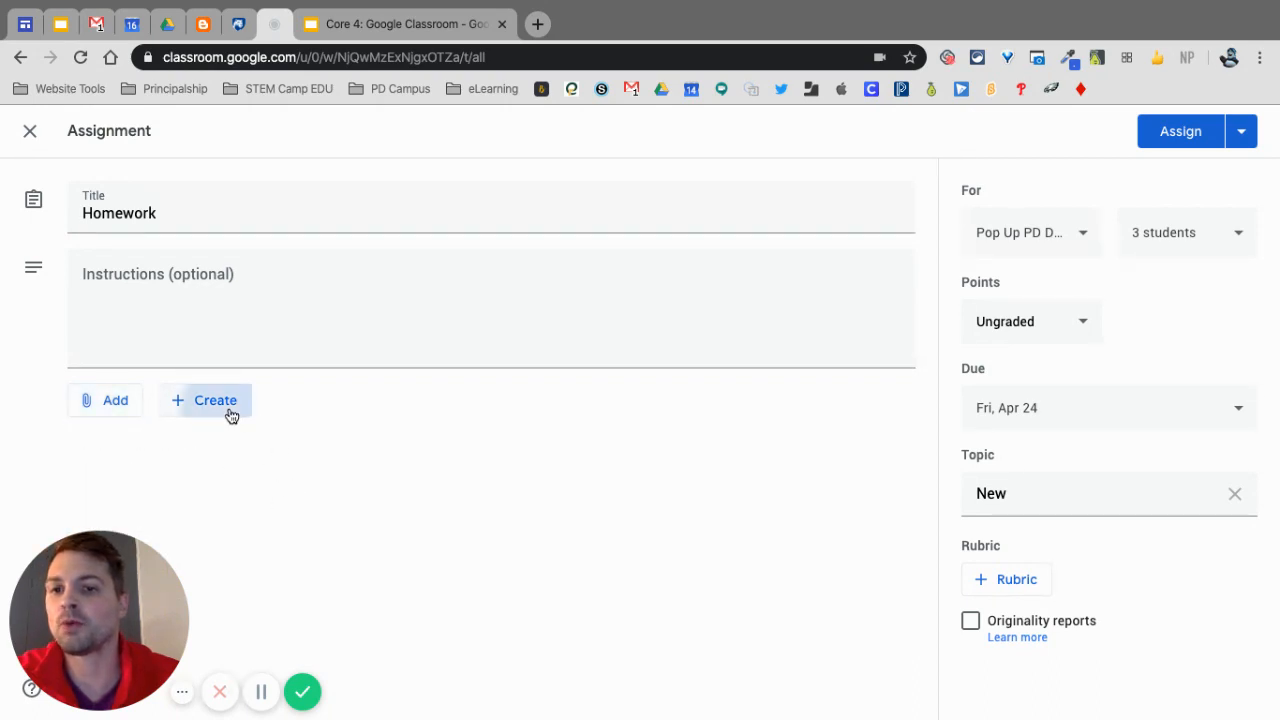
{"action": "left_click", "coordinate": [214, 400]}
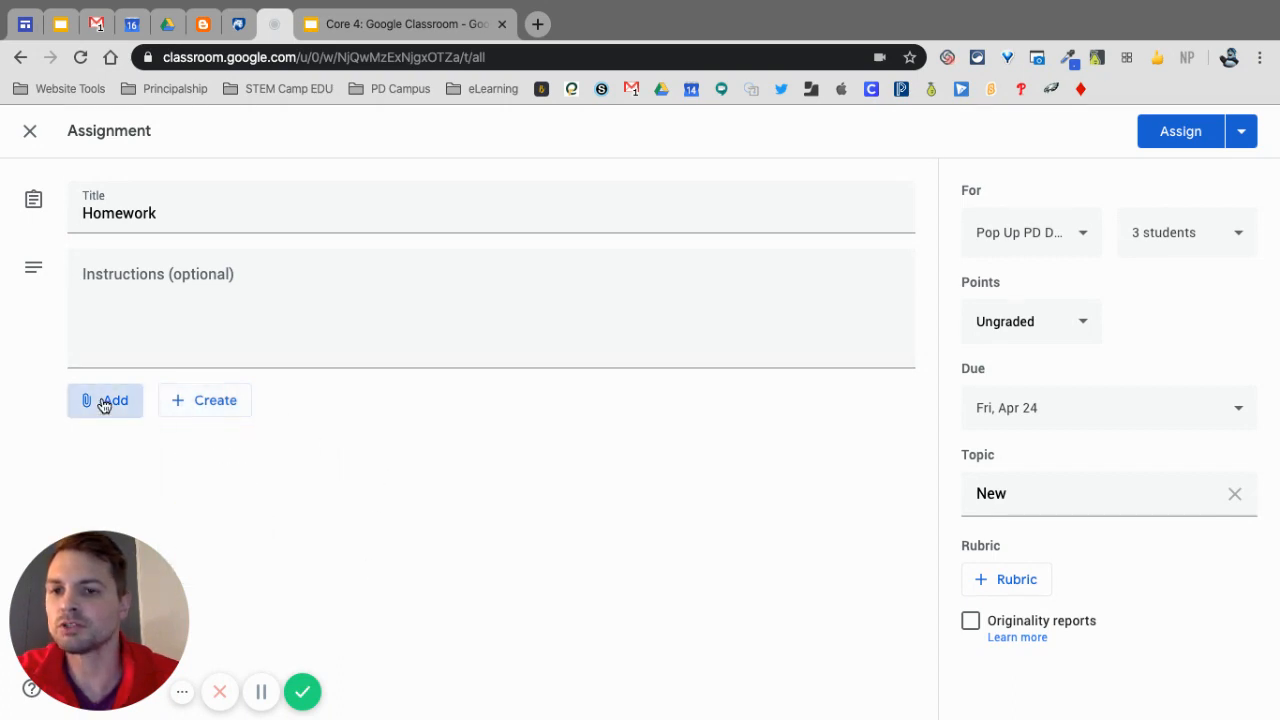
Attach the 'Copy of HyperDoc Template (5 E's)' Google Doc from Drive to Homework.
{"action": "left_click", "coordinate": [104, 400]}
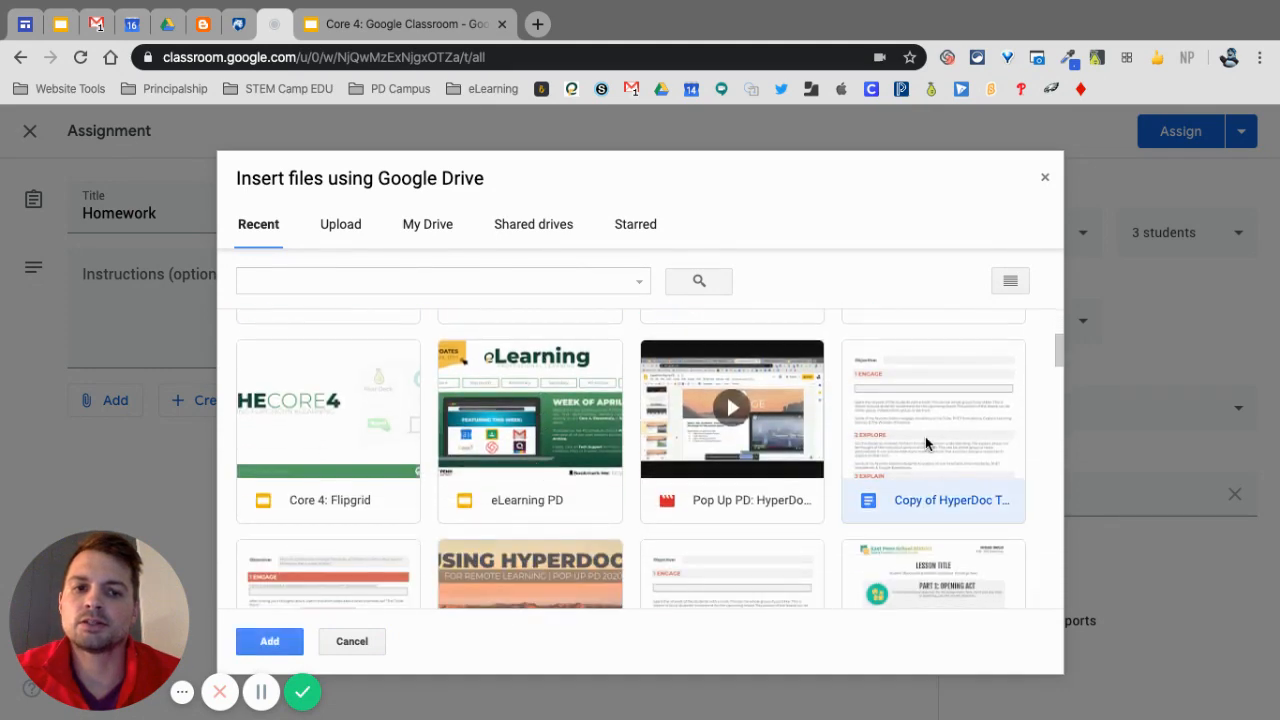
{"action": "left_click", "coordinate": [268, 640]}
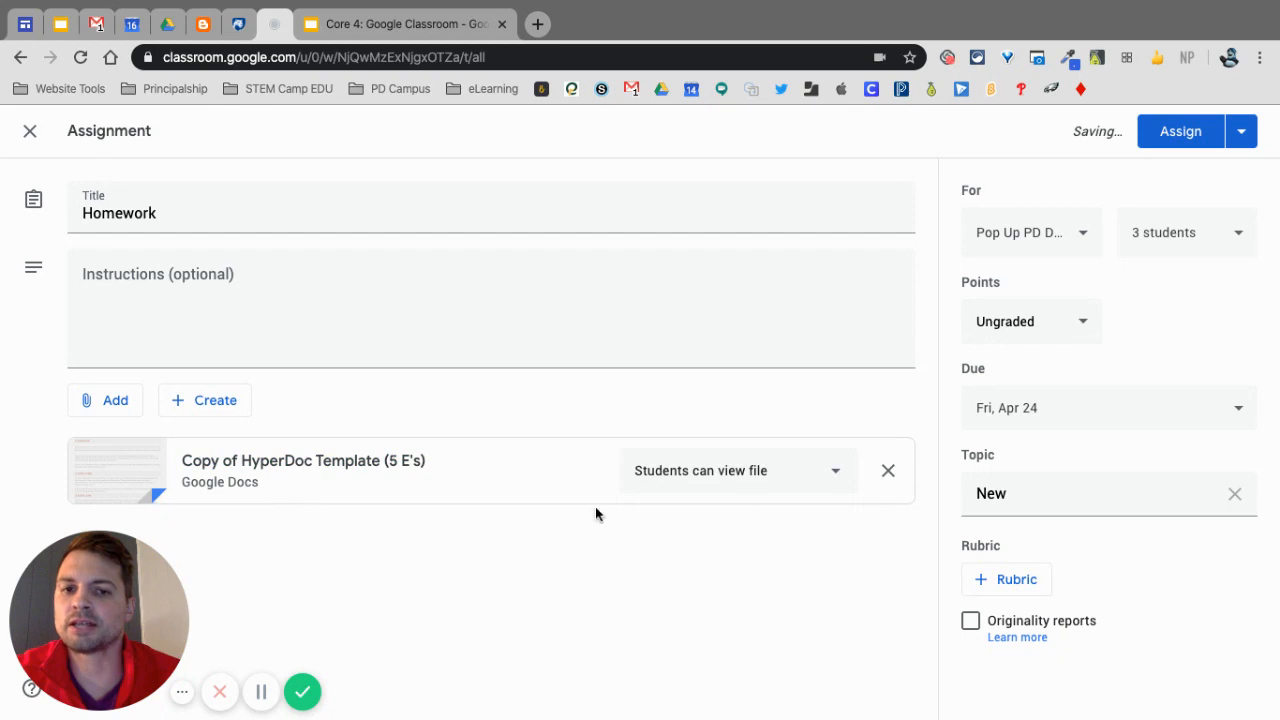
{"action": "mouse_move", "coordinate": [774, 474]}
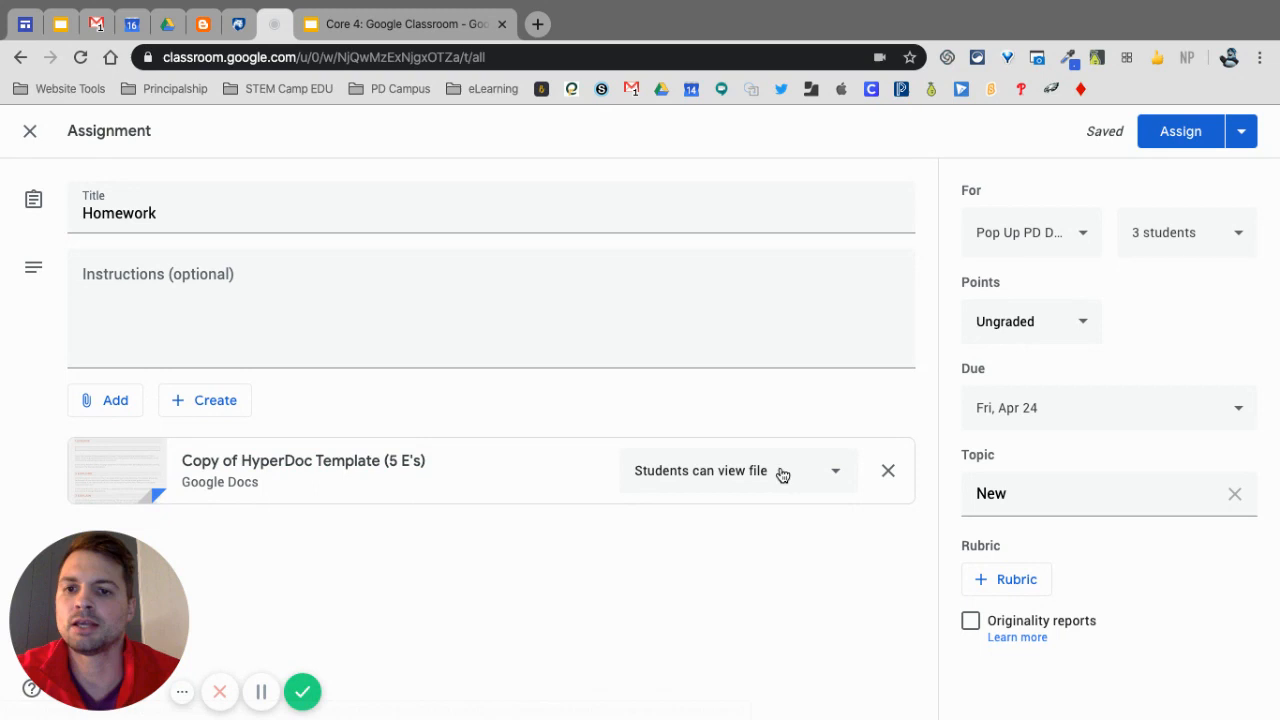
{"action": "mouse_move", "coordinate": [730, 504]}
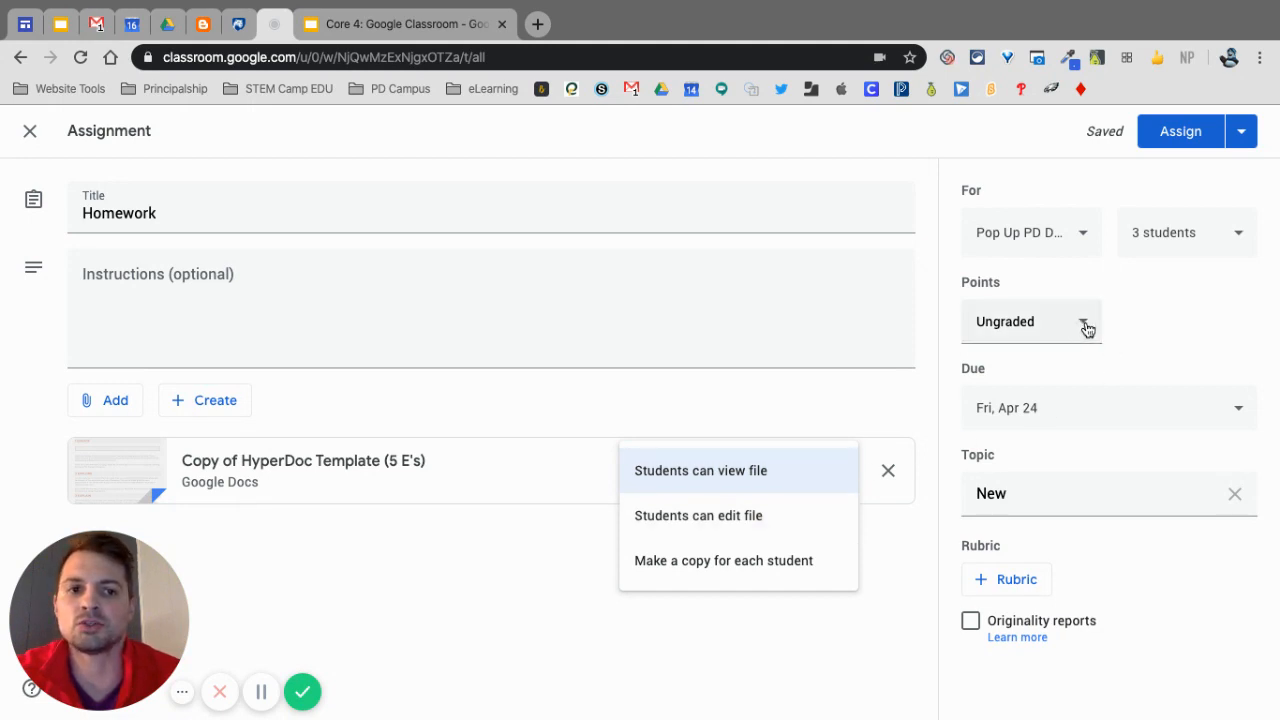
Set the attached doc to 'Make a copy for each student' and assign Homework.
{"action": "left_click", "coordinate": [1186, 232]}
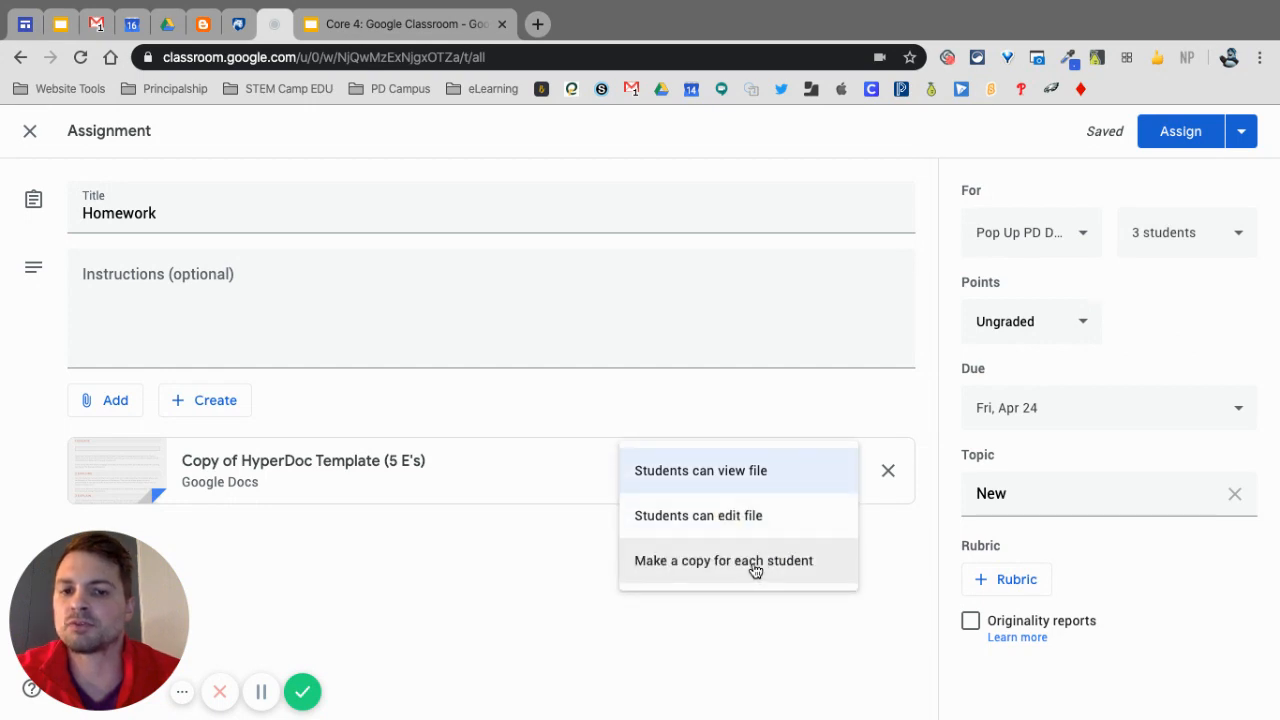
{"action": "left_click", "coordinate": [724, 560]}
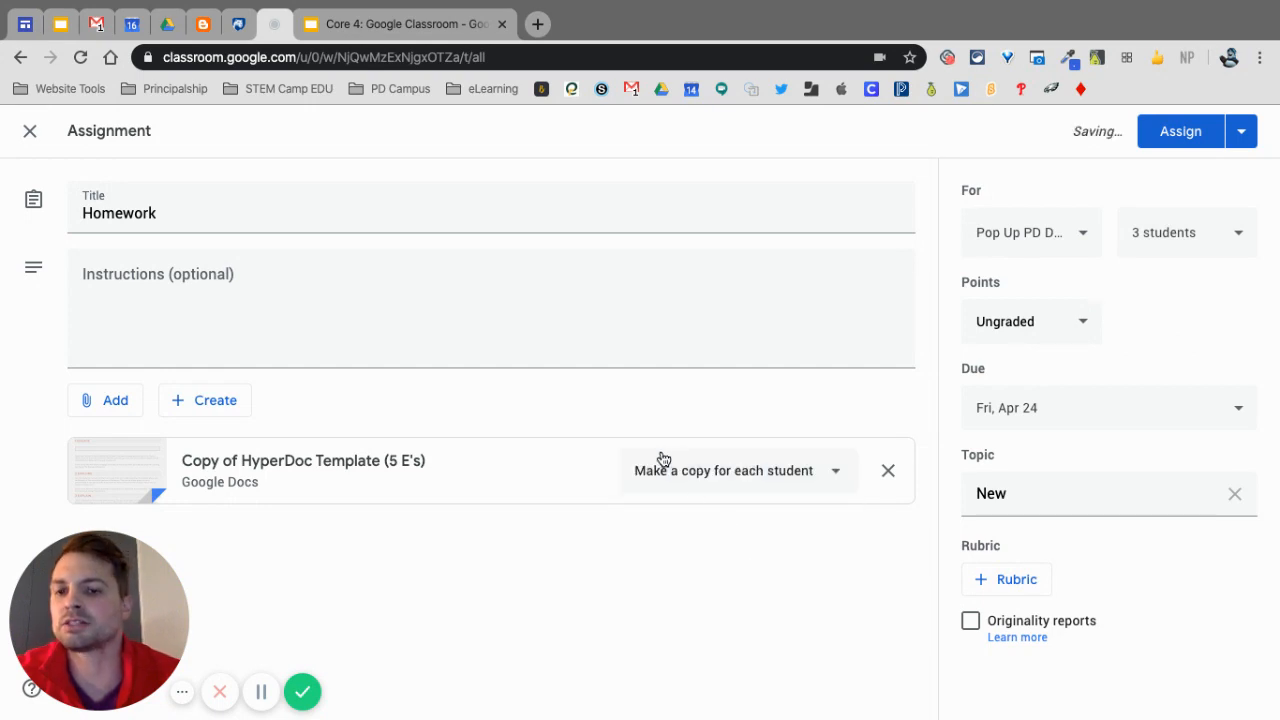
{"action": "mouse_move", "coordinate": [712, 444]}
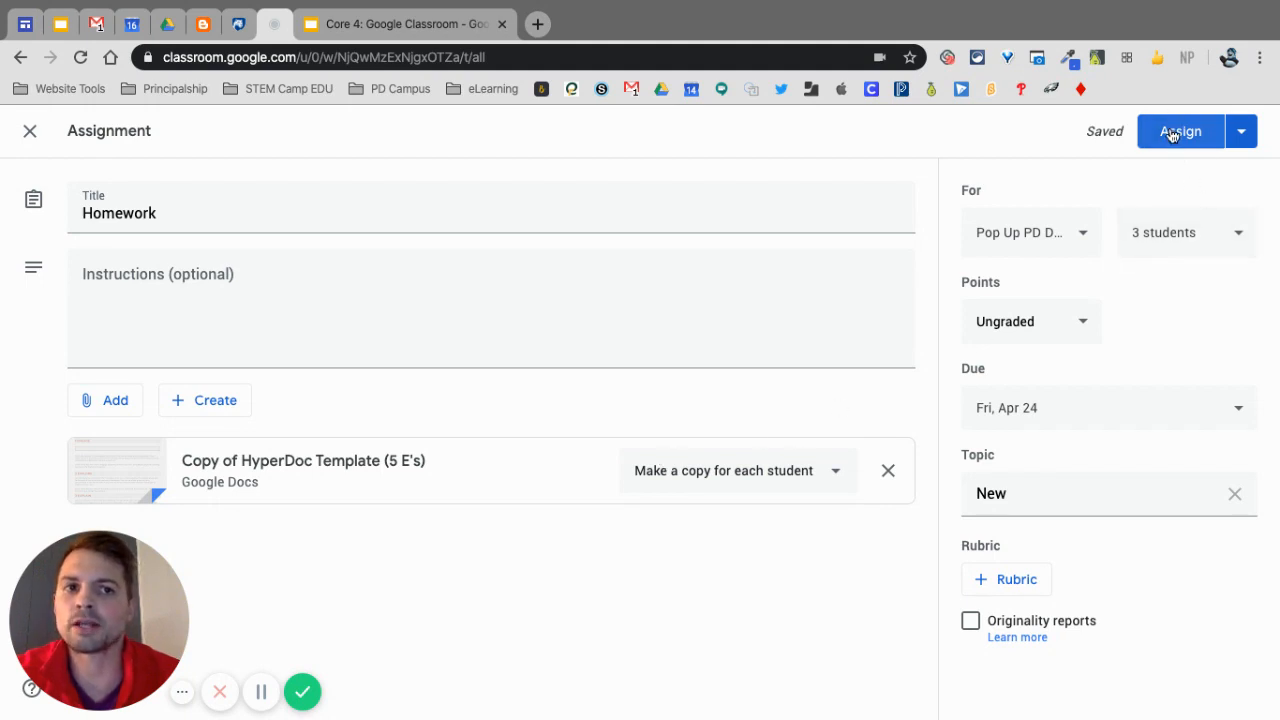
{"action": "left_click", "coordinate": [1180, 132]}
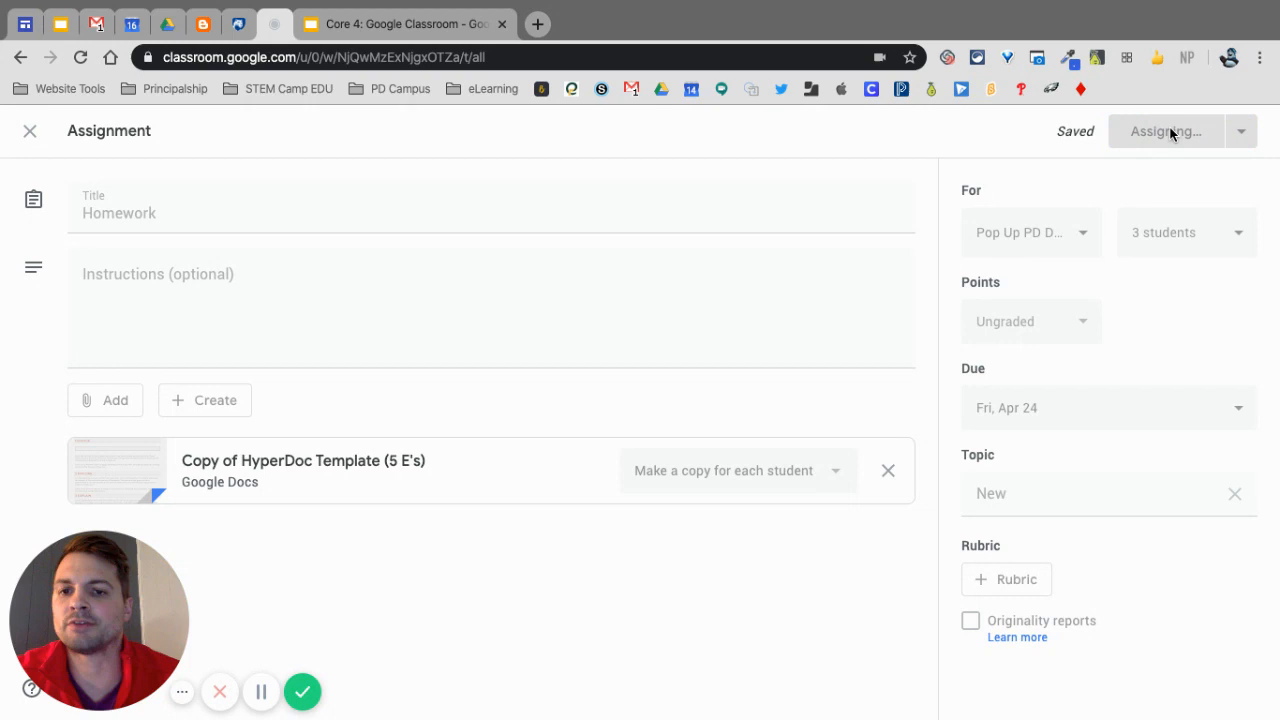
{"action": "mouse_move", "coordinate": [1088, 446]}
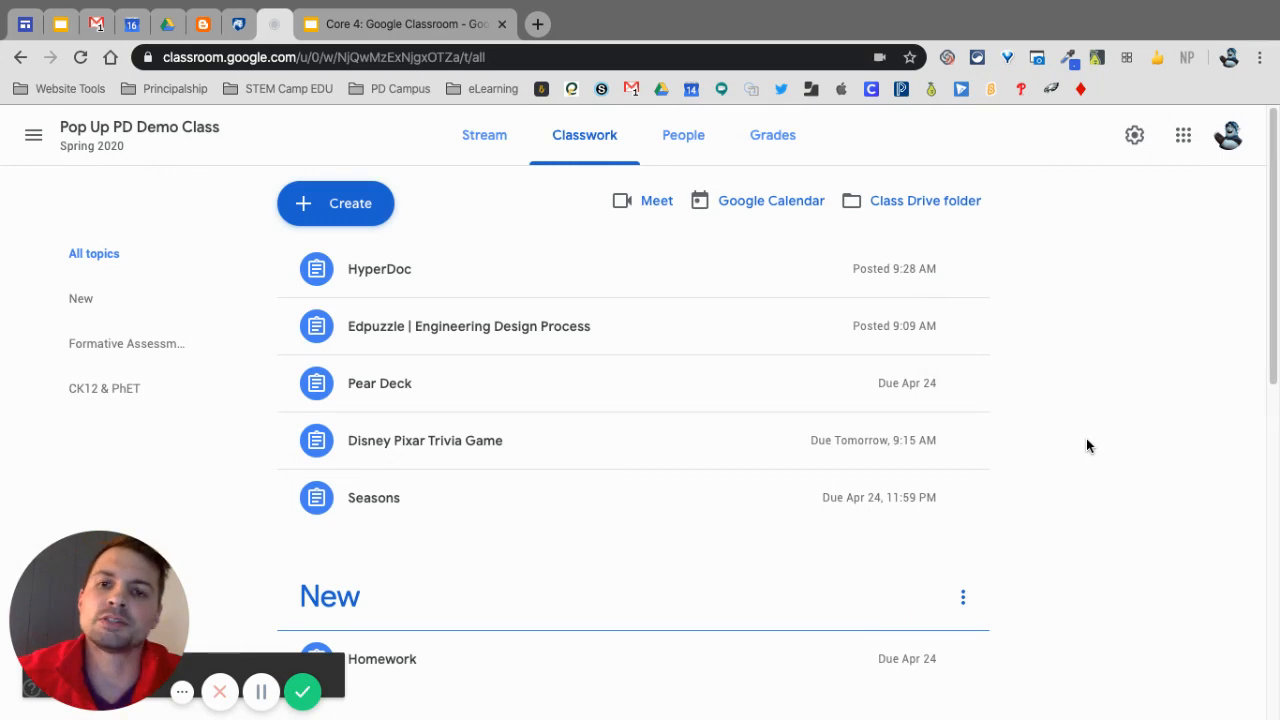
Start a quiz assignment and begin attaching a Drive file to it.
{"action": "left_click", "coordinate": [336, 204]}
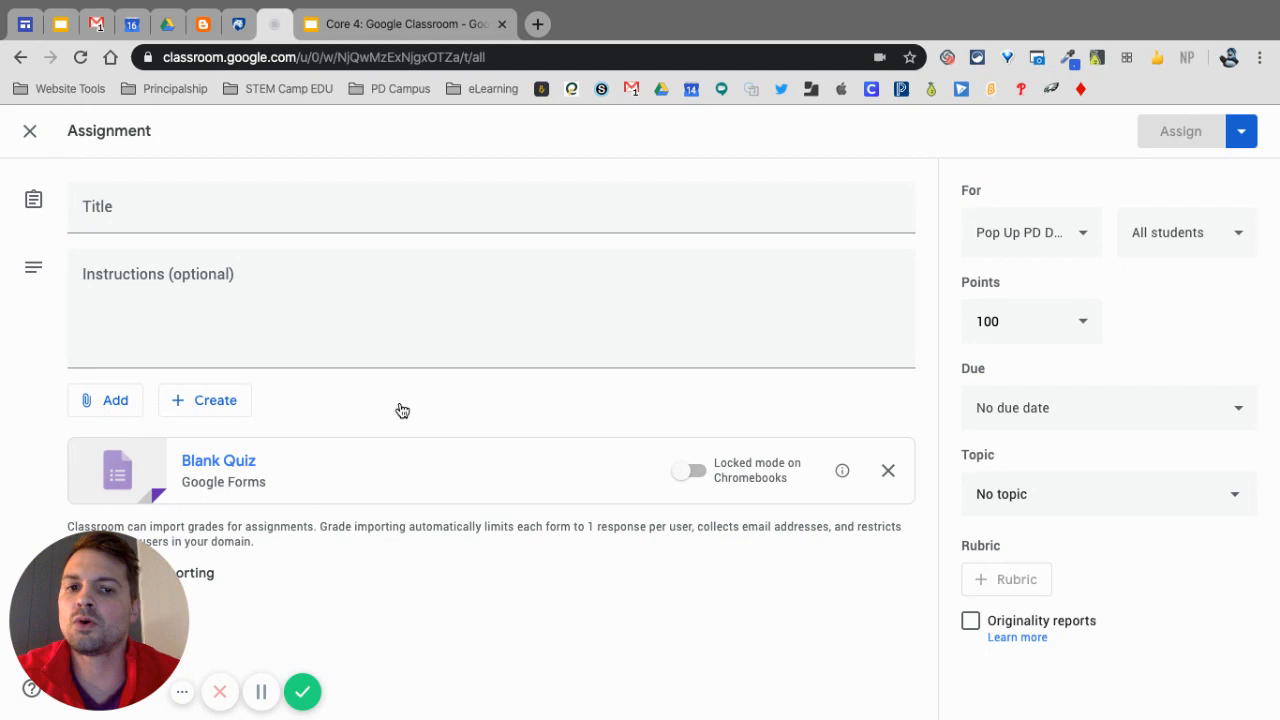
{"action": "left_click", "coordinate": [104, 400]}
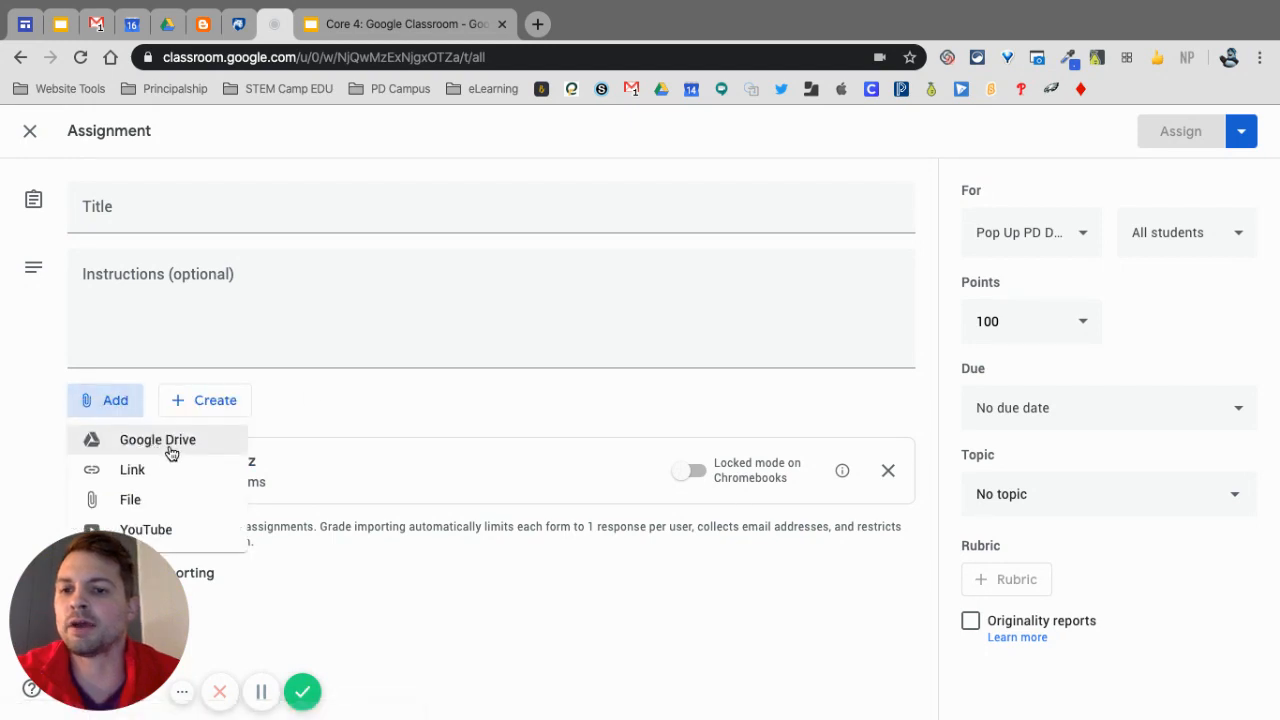
{"action": "left_click", "coordinate": [156, 440]}
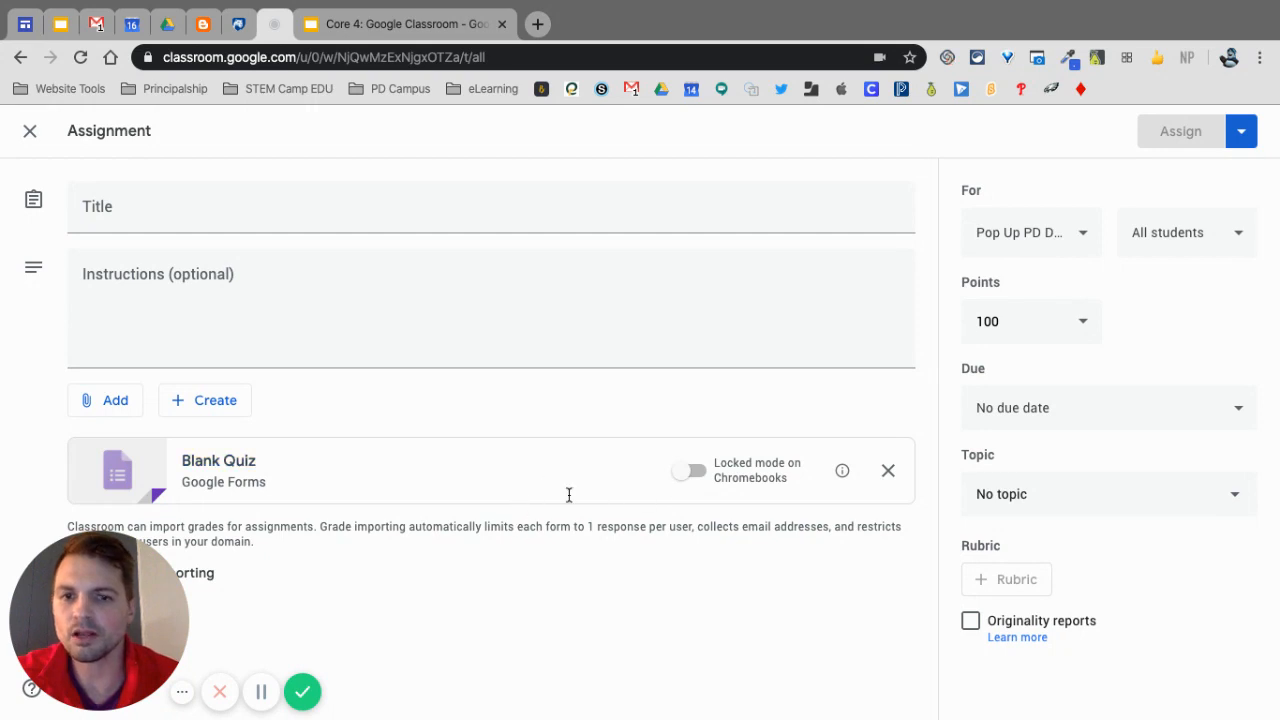
{"action": "mouse_move", "coordinate": [1204, 340]}
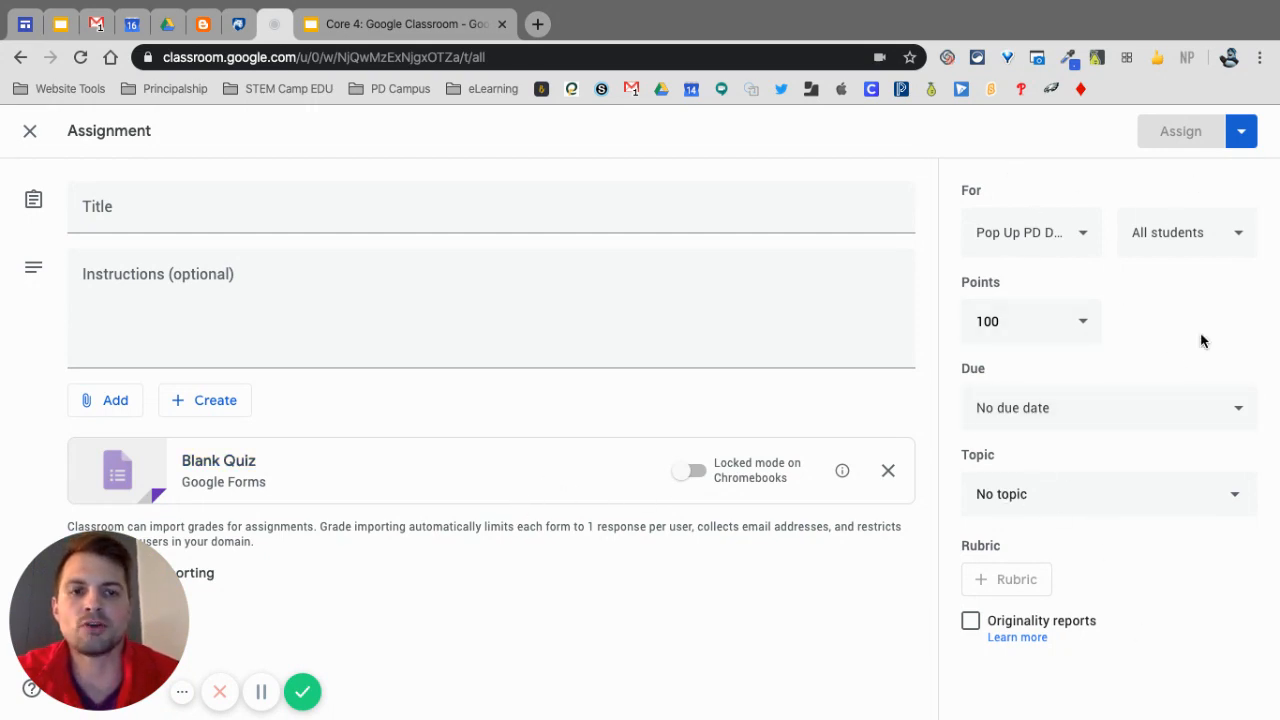
{"action": "mouse_move", "coordinate": [1254, 176]}
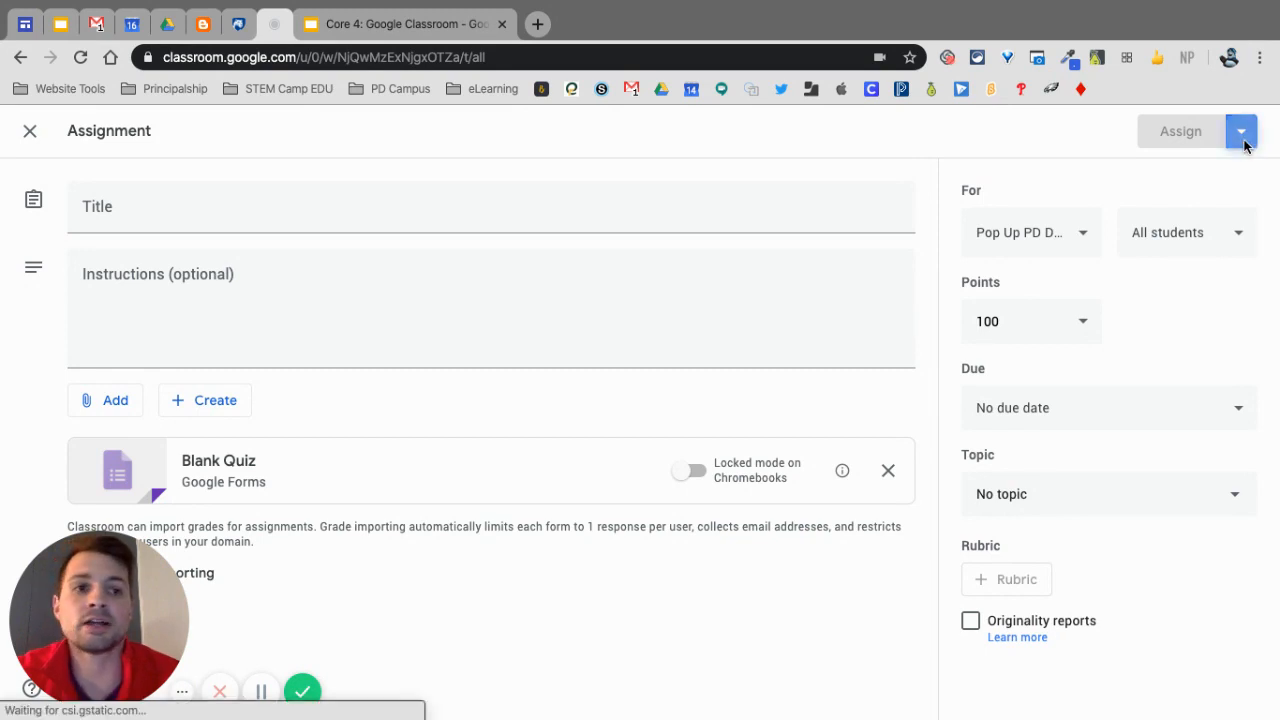
Review the Assign options, then leave the quiz unposted and return to the Create menu.
{"action": "left_click", "coordinate": [1240, 132]}
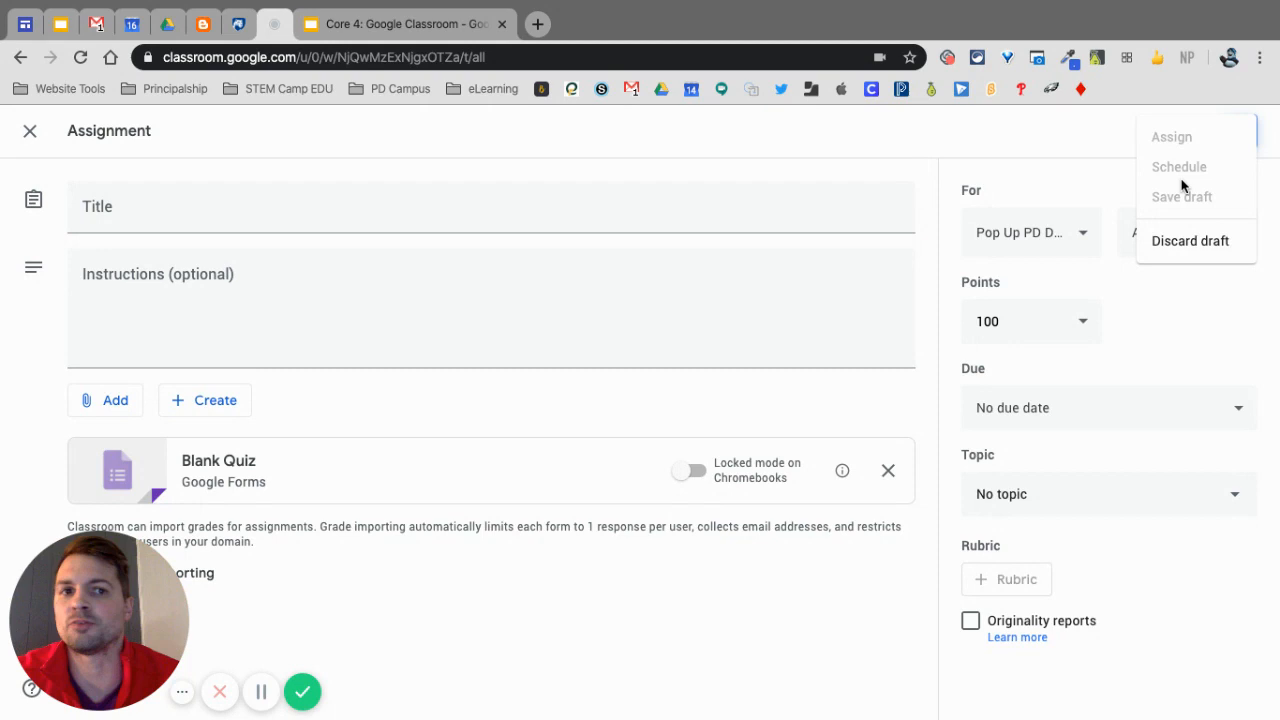
{"action": "left_click", "coordinate": [1240, 132]}
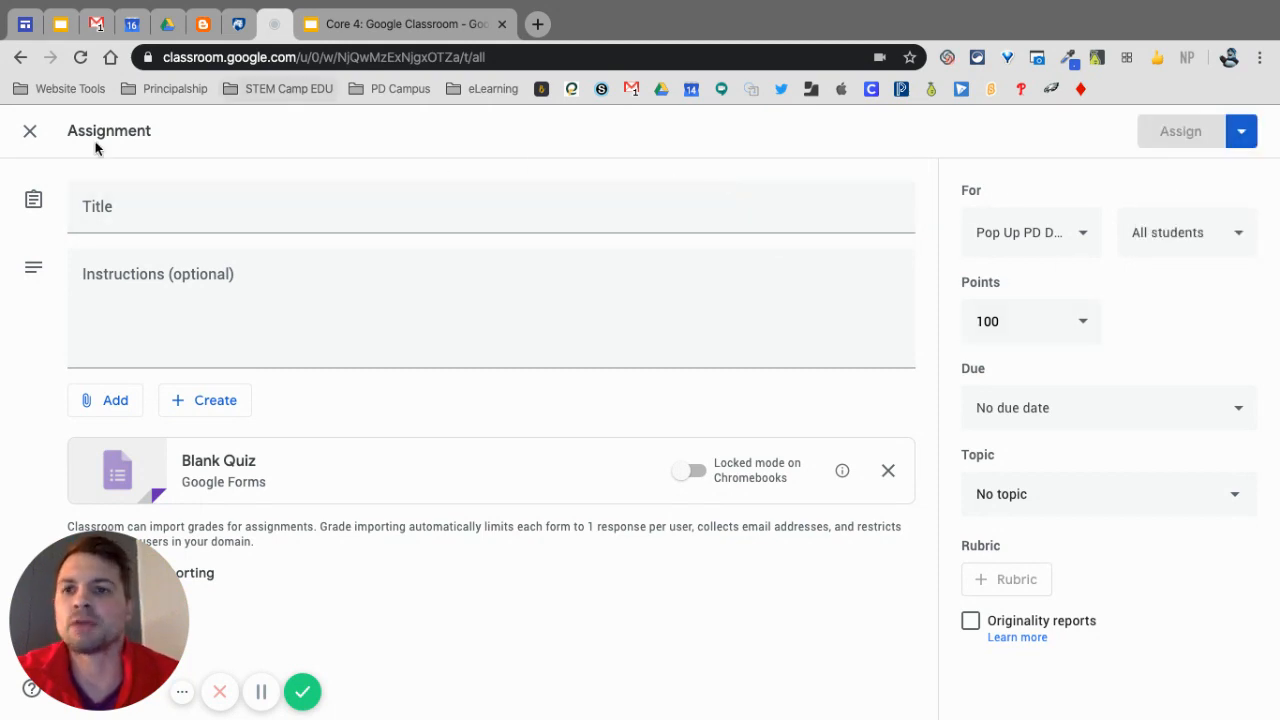
{"action": "left_click", "coordinate": [30, 132]}
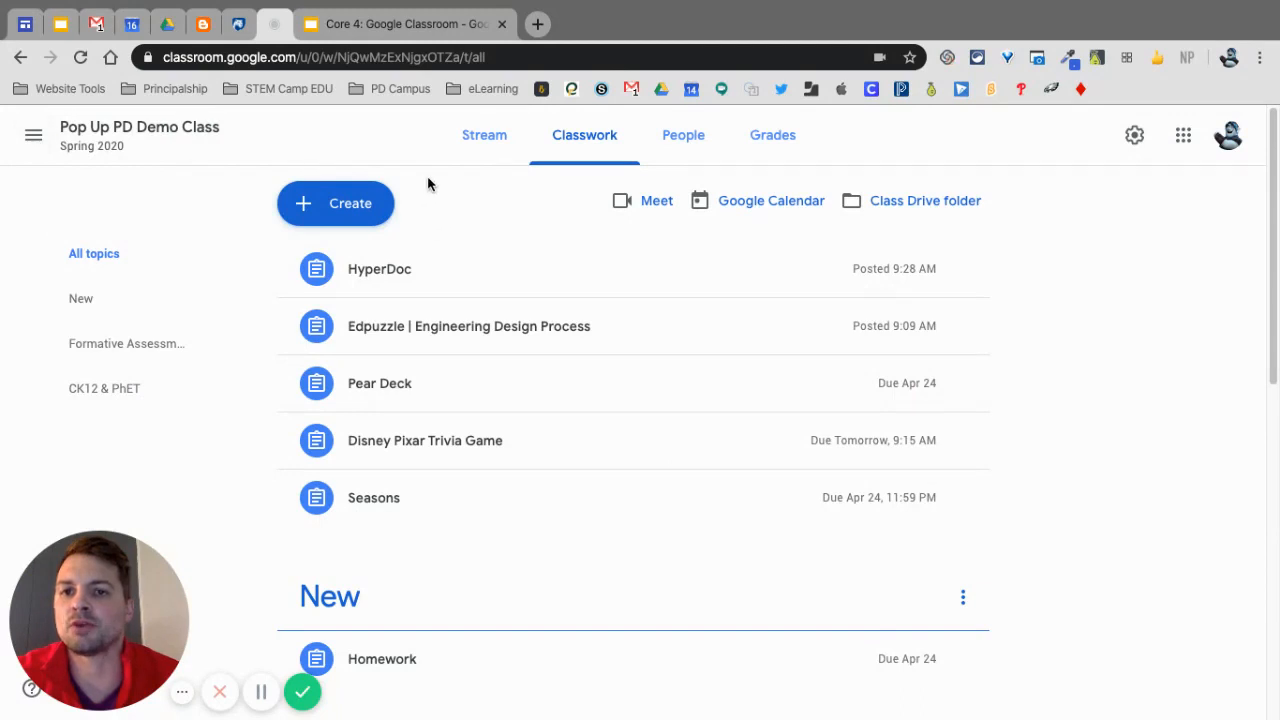
{"action": "left_click", "coordinate": [336, 204]}
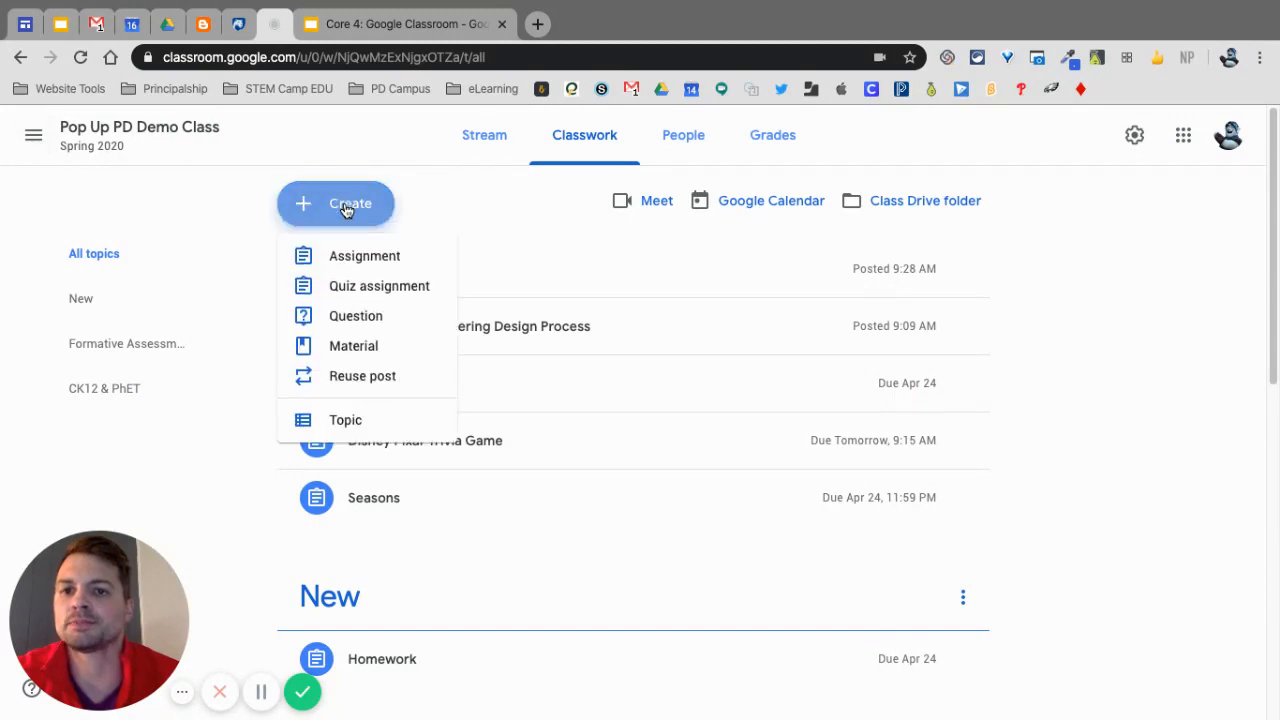
Create a short-answer question reading 'Ask my students a question?'.
{"action": "left_click", "coordinate": [356, 316]}
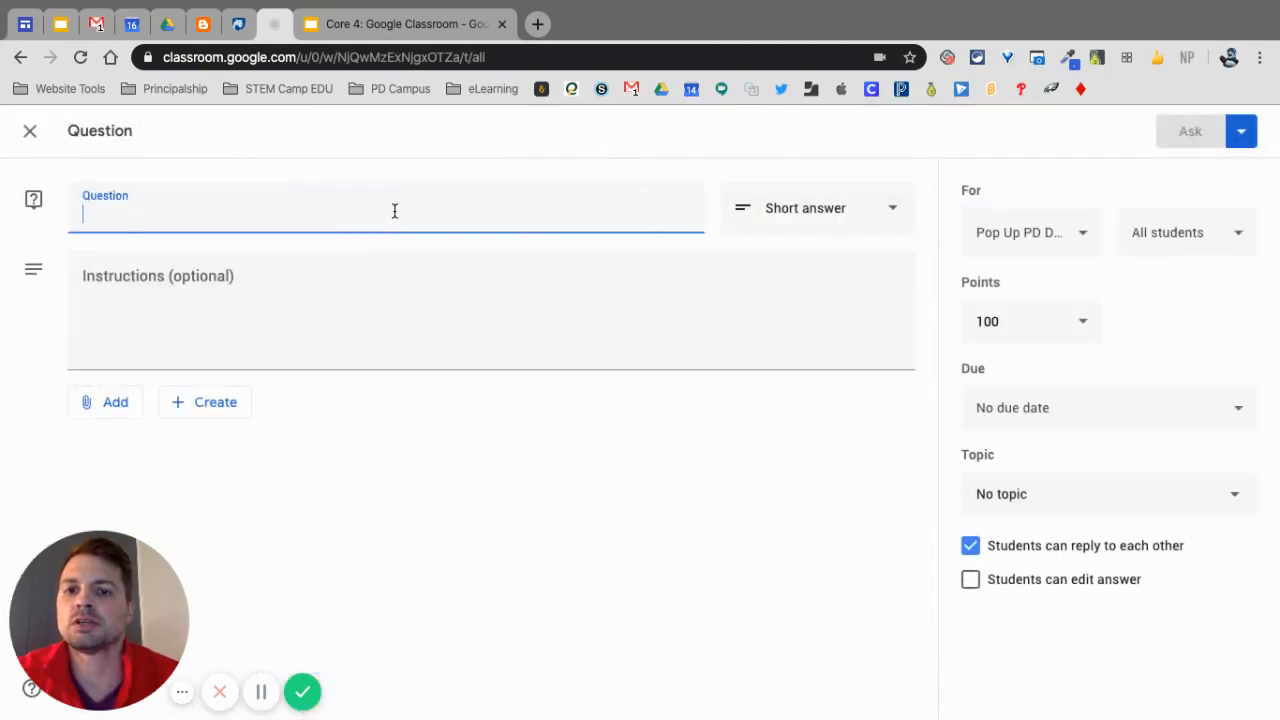
{"action": "type", "text": "Ask my s"}
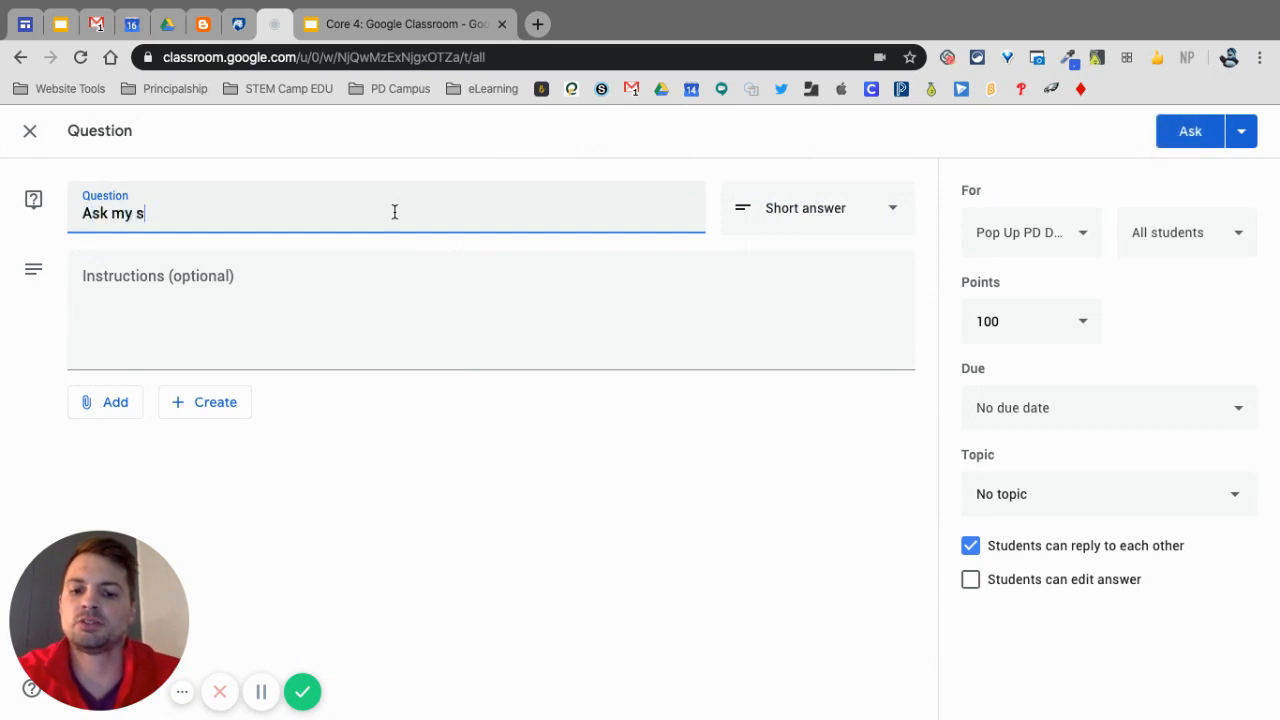
{"action": "type", "text": "tudents a questi"}
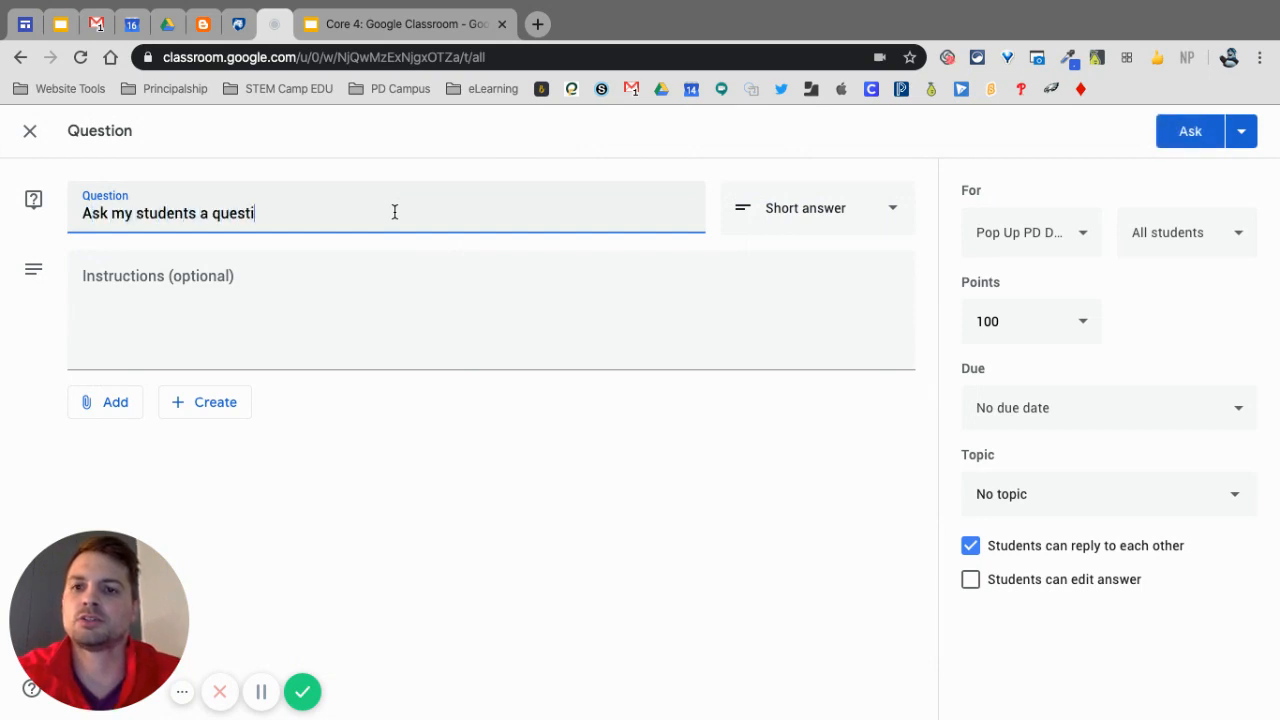
{"action": "type", "text": "on?"}
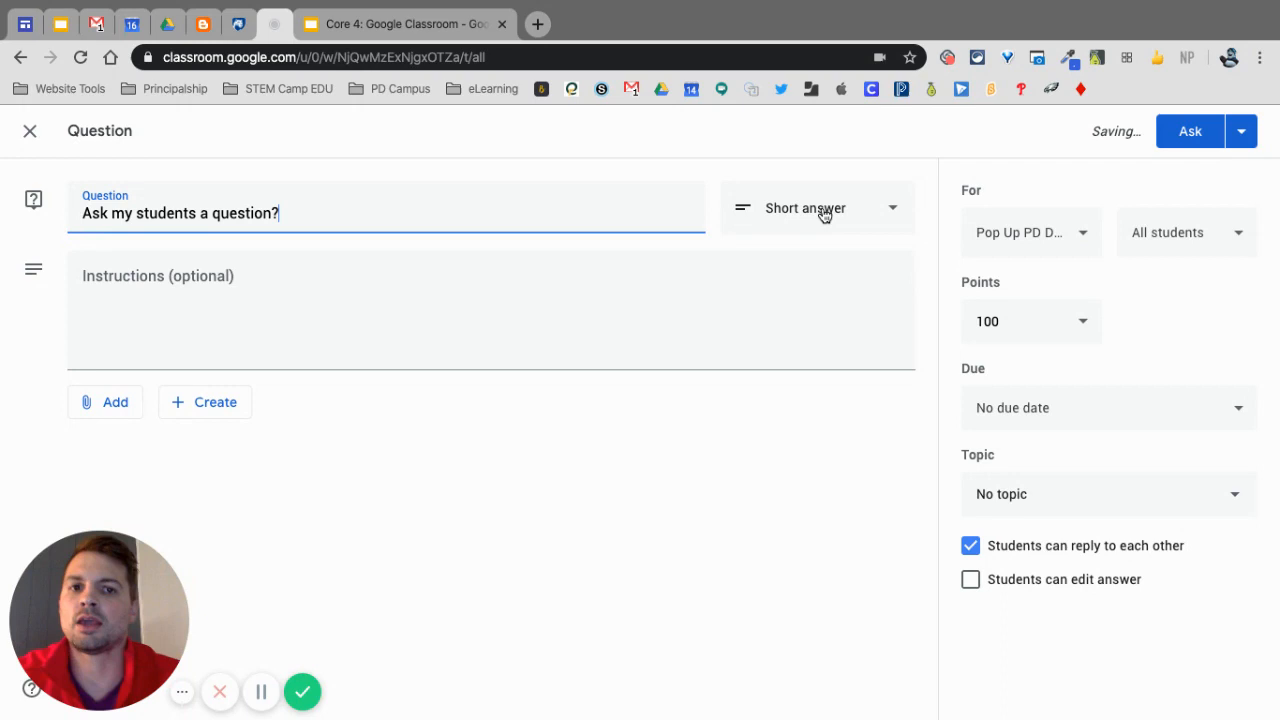
{"action": "left_click", "coordinate": [816, 208]}
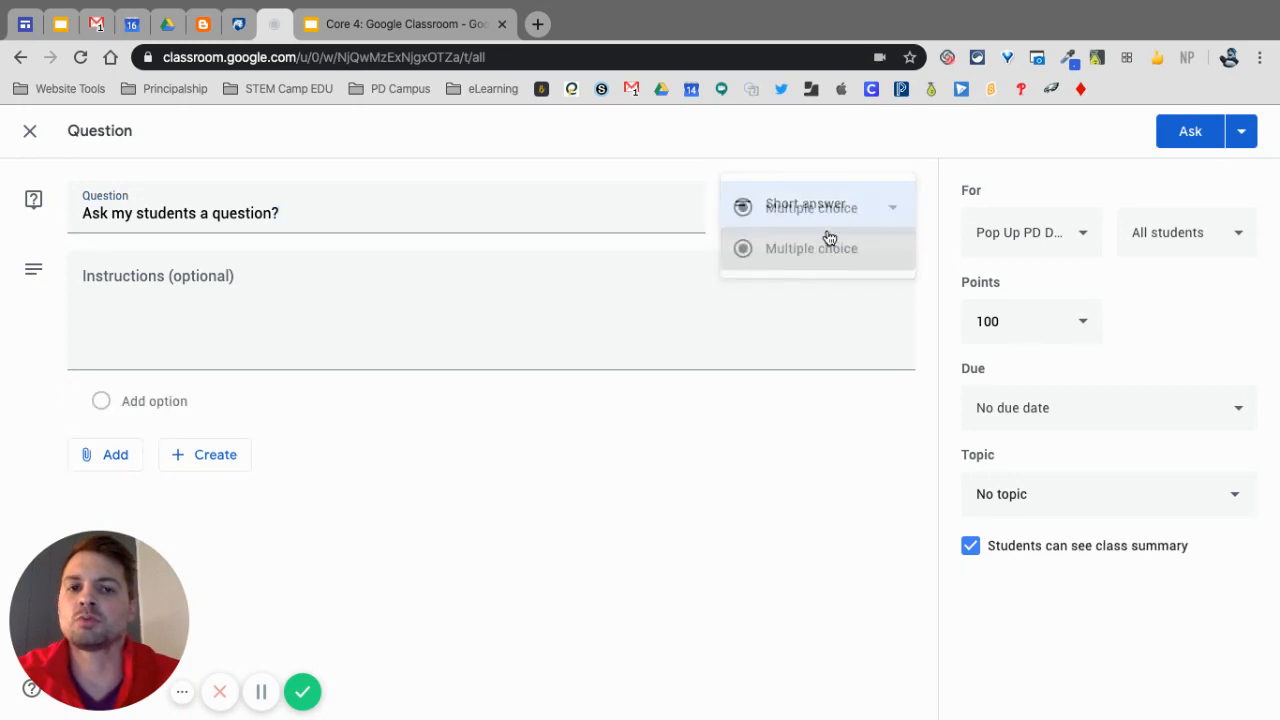
{"action": "left_click", "coordinate": [812, 248]}
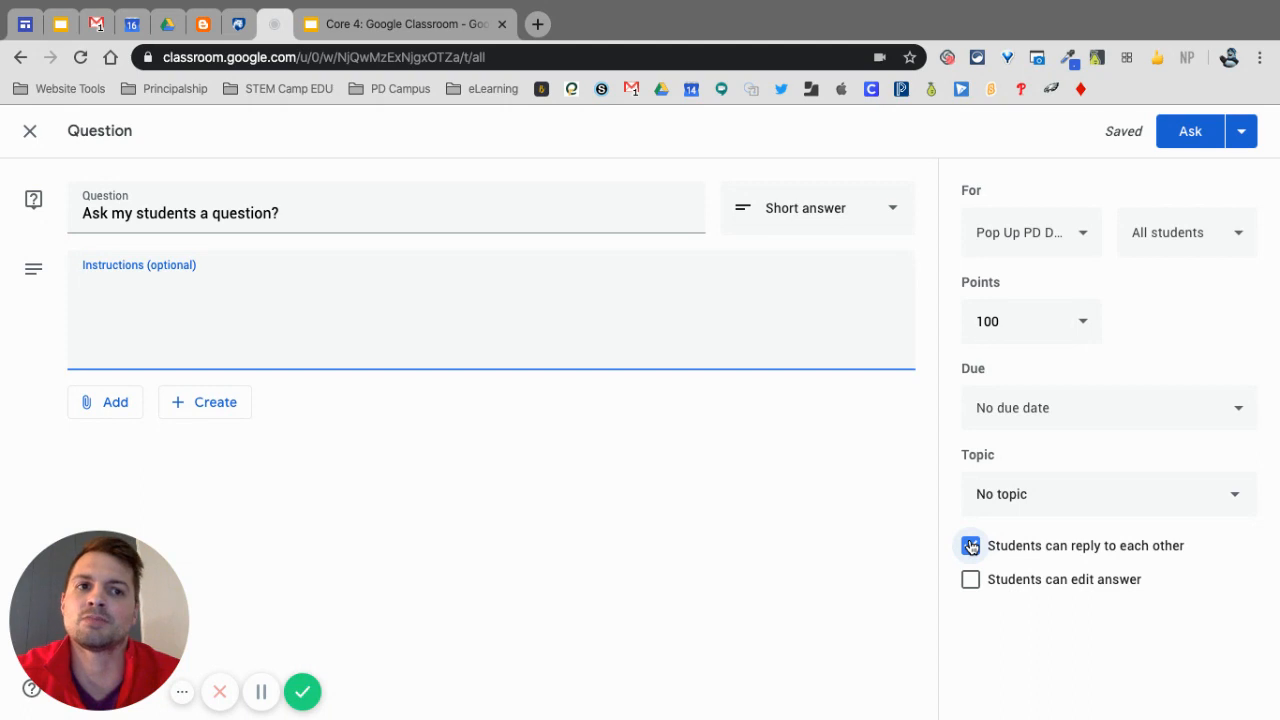
{"action": "left_click", "coordinate": [970, 544]}
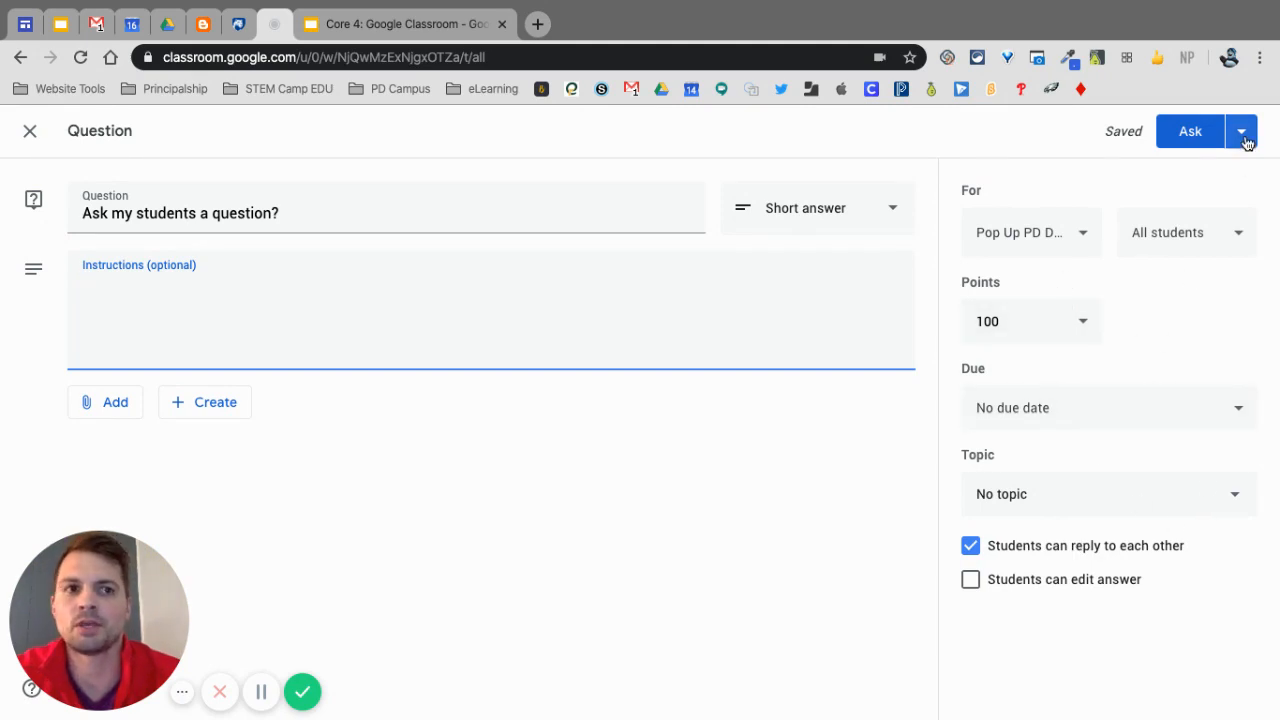
Schedule the question to post on April 20 at 9:00 AM.
{"action": "left_click", "coordinate": [1240, 132]}
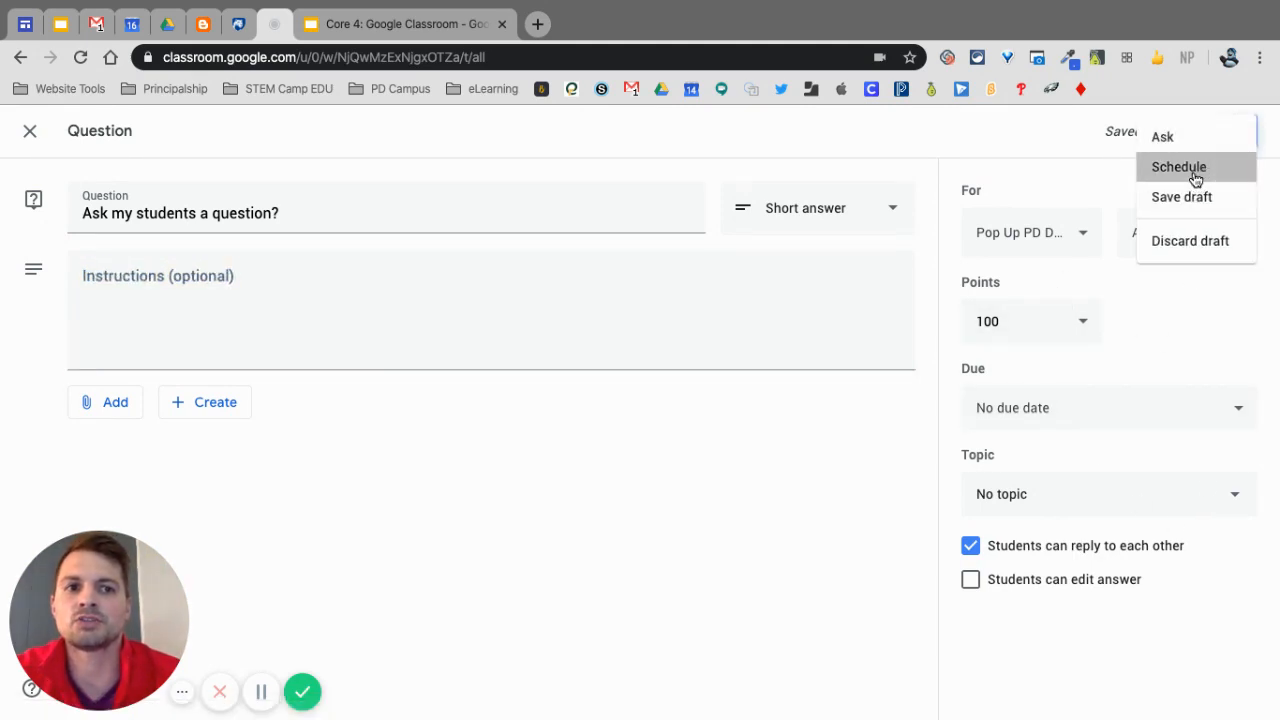
{"action": "left_click", "coordinate": [1178, 166]}
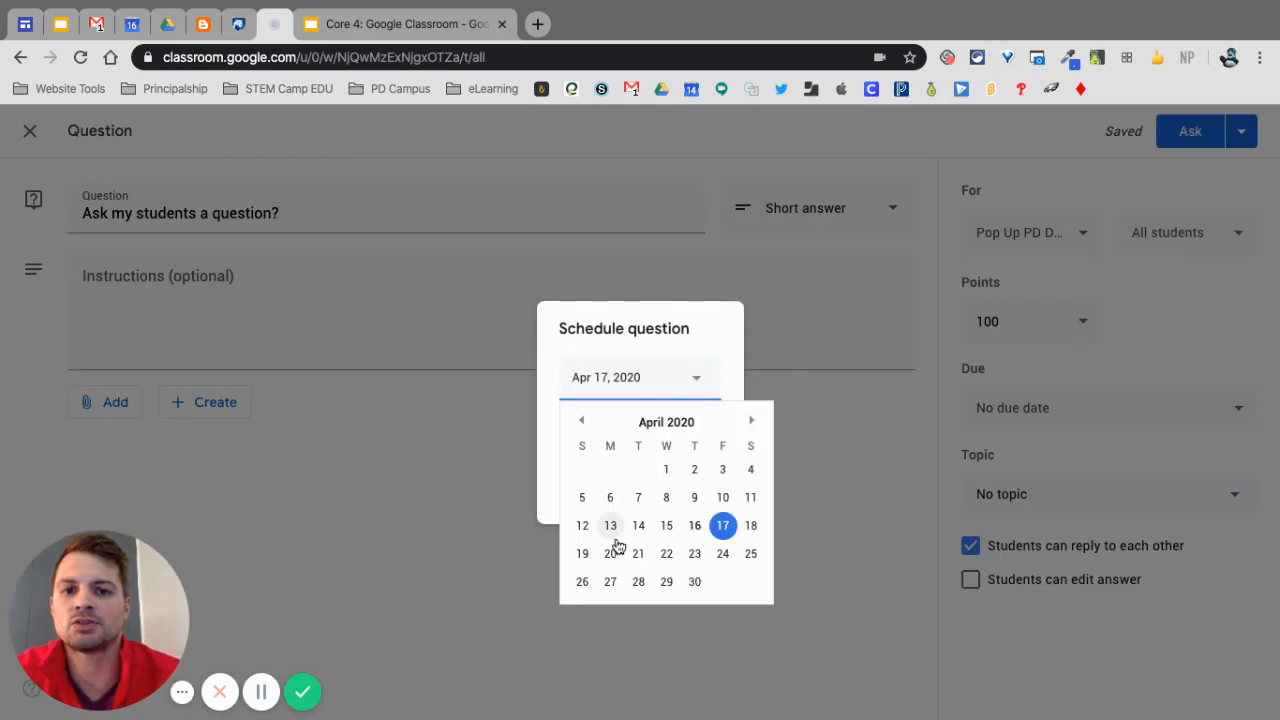
{"action": "left_click", "coordinate": [610, 552]}
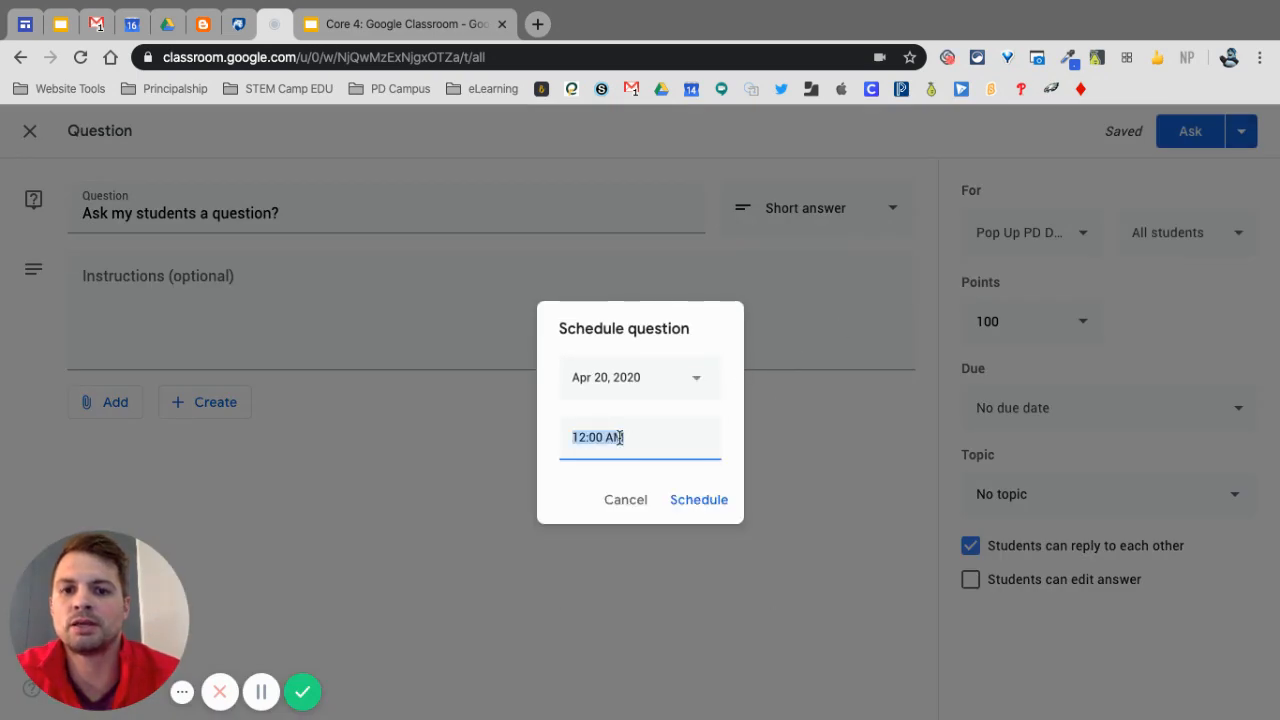
{"action": "type", "text": "9:0"}
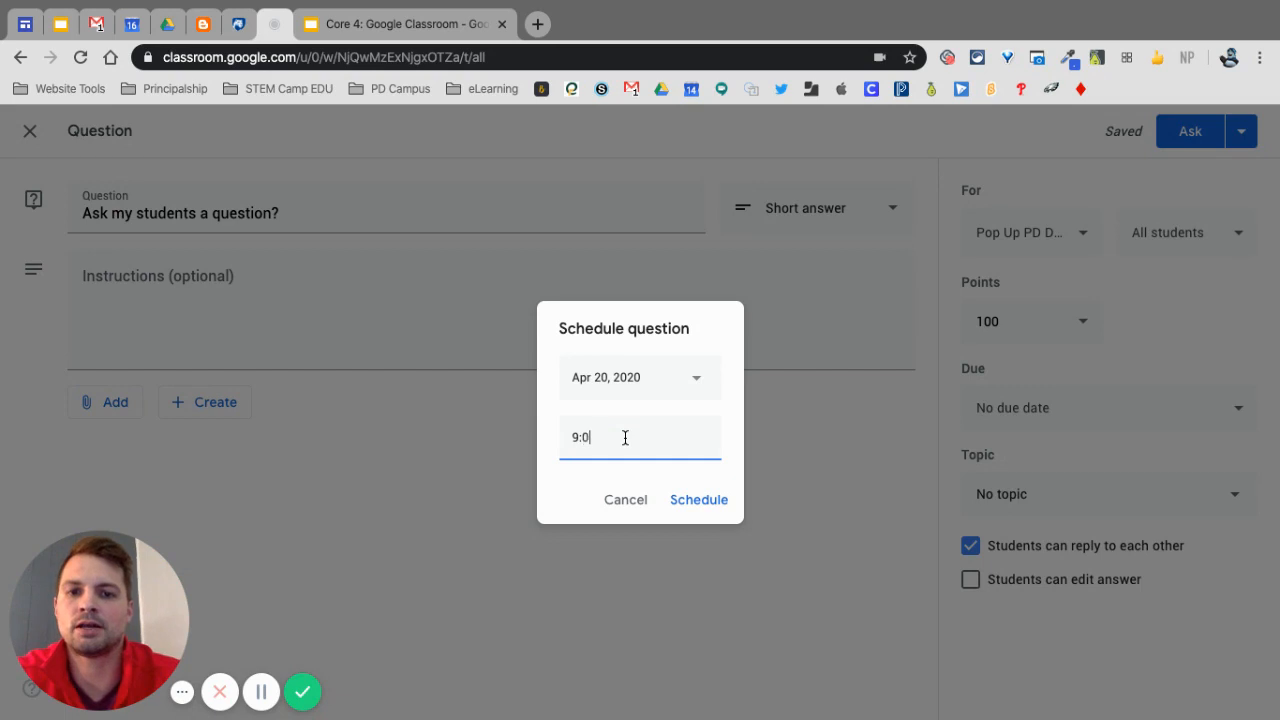
{"action": "left_click", "coordinate": [698, 500]}
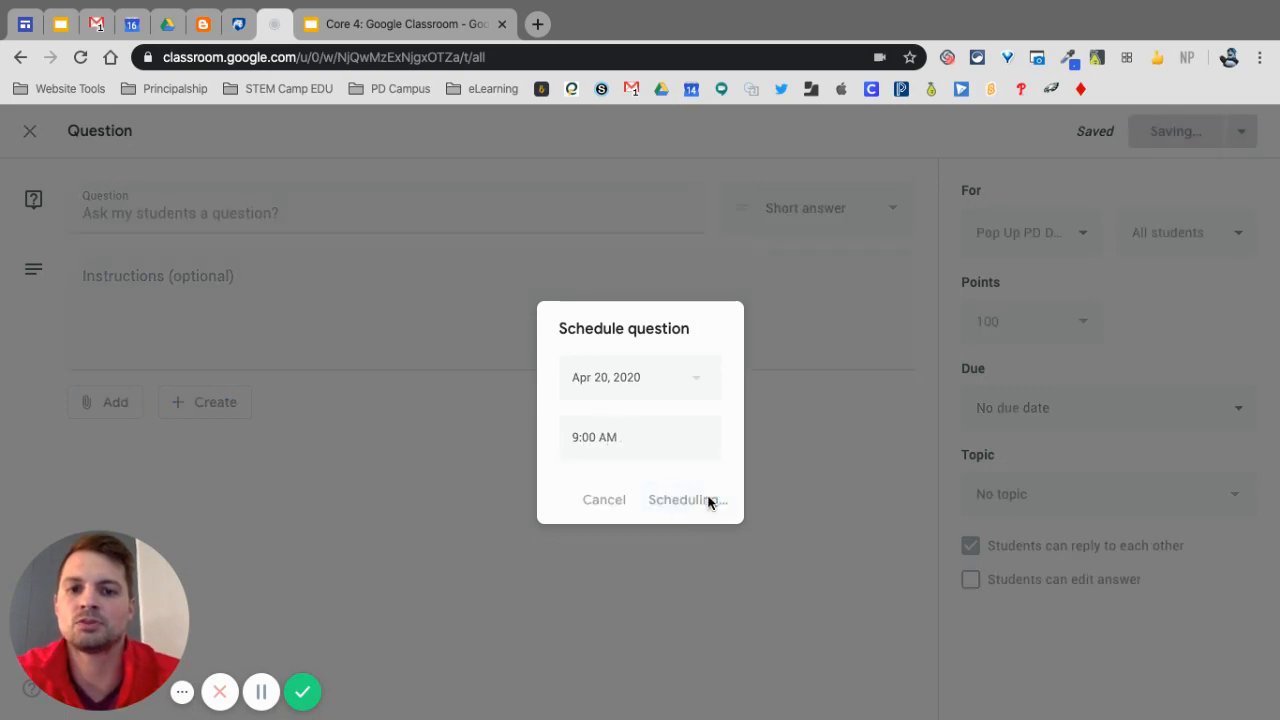
{"action": "left_click", "coordinate": [680, 500]}
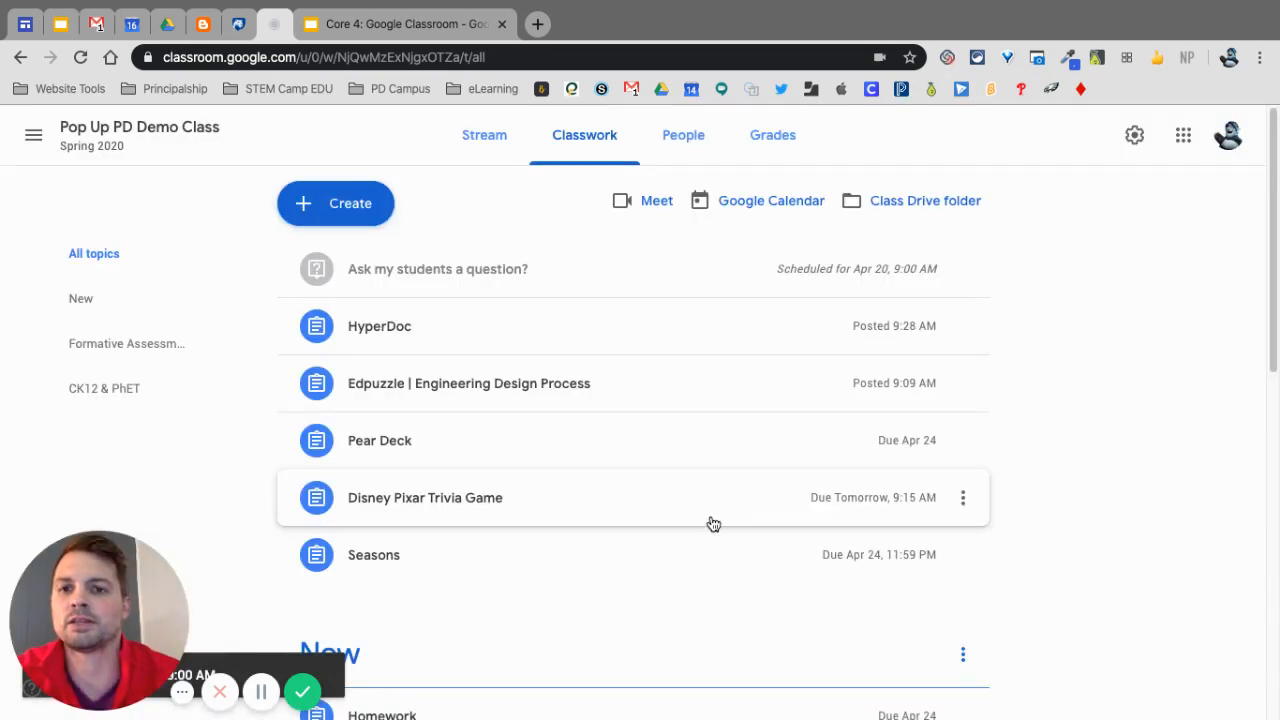
Start a new Material post from the Create menu.
{"action": "left_click", "coordinate": [336, 204]}
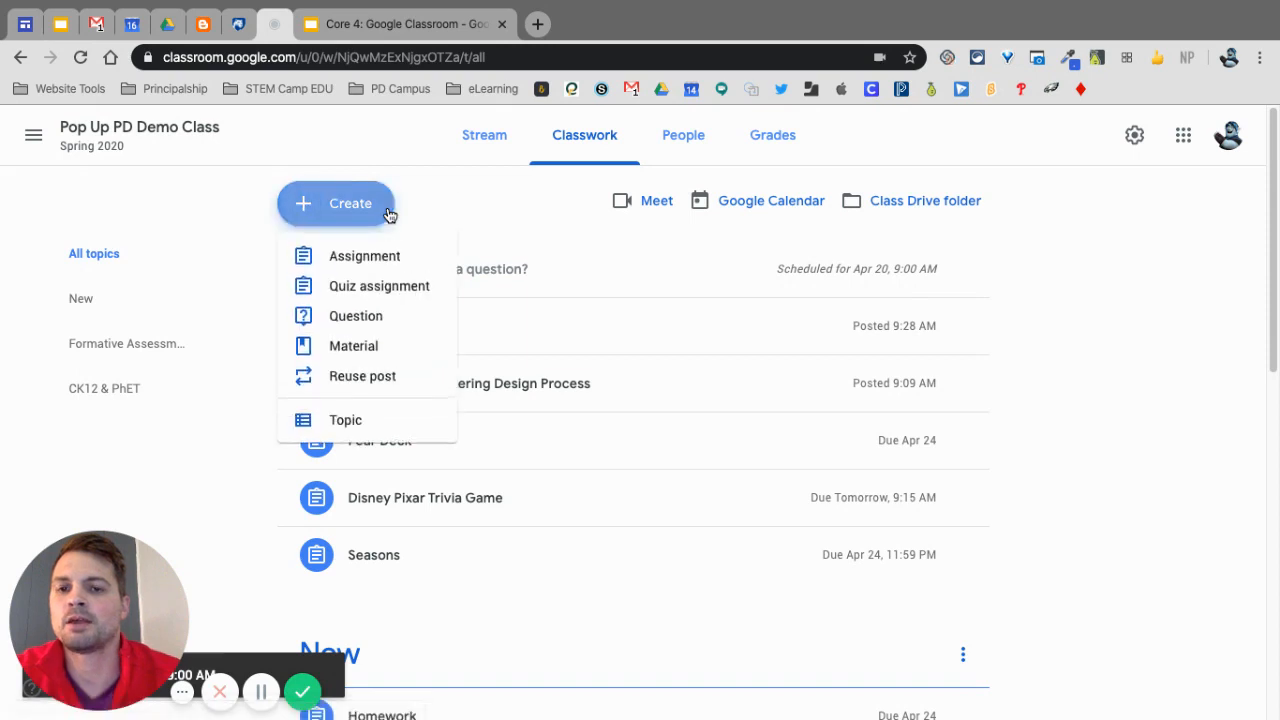
{"action": "mouse_move", "coordinate": [352, 344]}
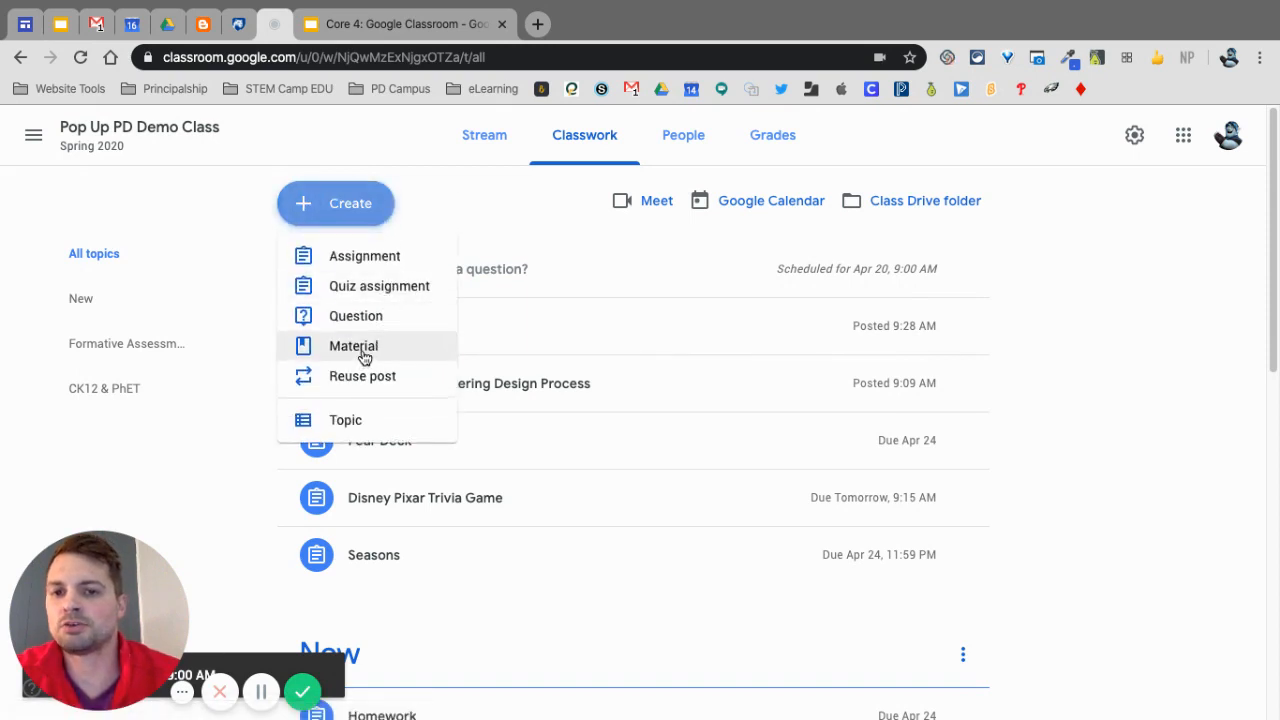
{"action": "left_click", "coordinate": [352, 344]}
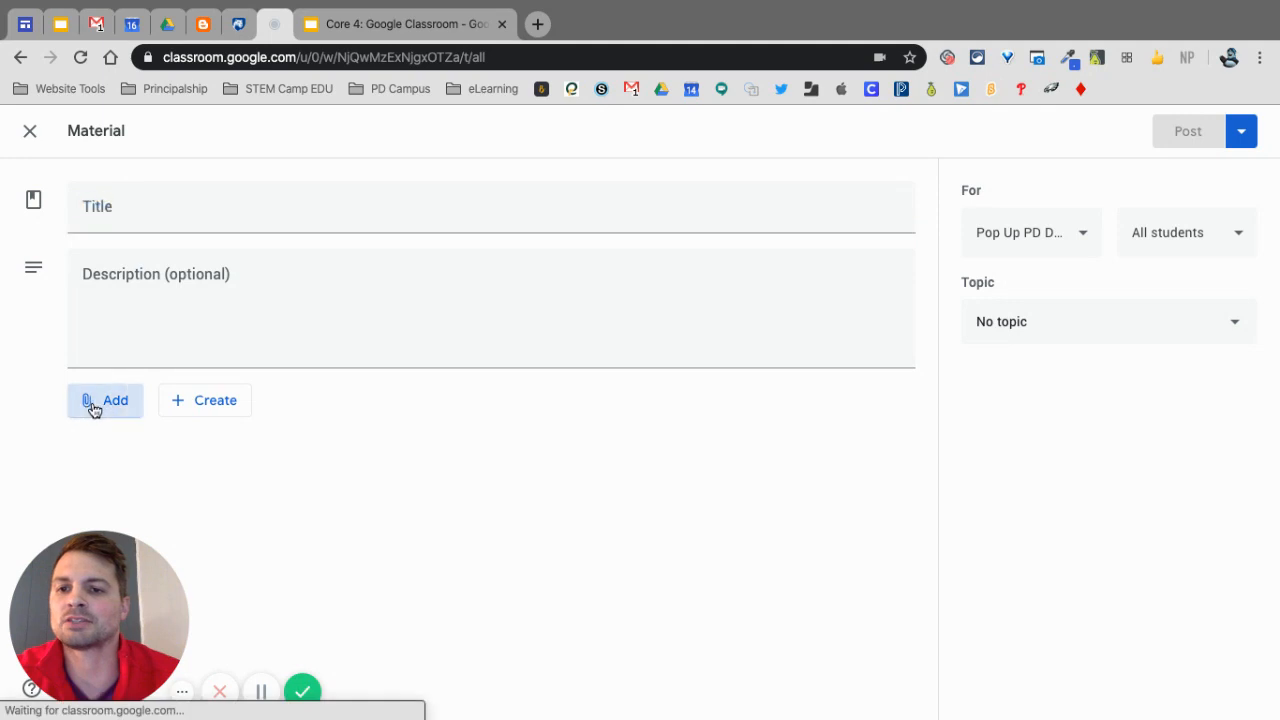
Search YouTube for 'Cr' and attach the Chemical Changes: Crash Course Kids #19.2 video.
{"action": "left_click", "coordinate": [104, 400]}
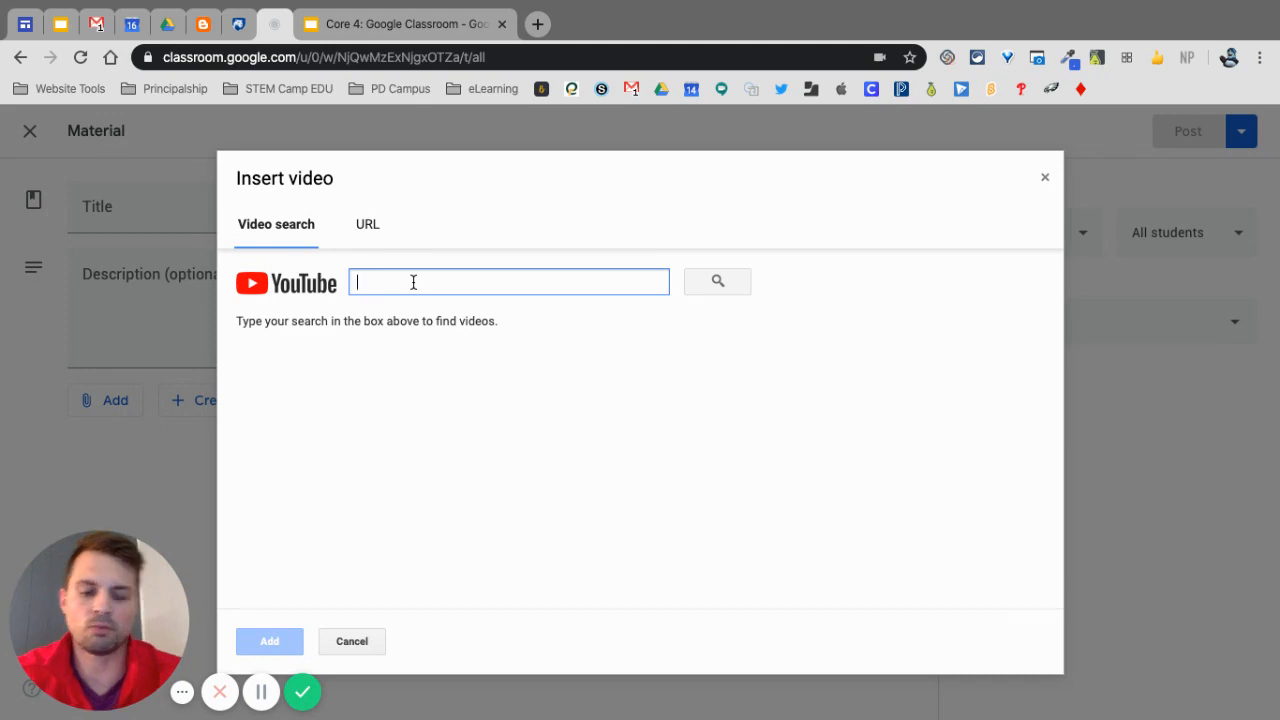
{"action": "type", "text": "Crash Course for K"}
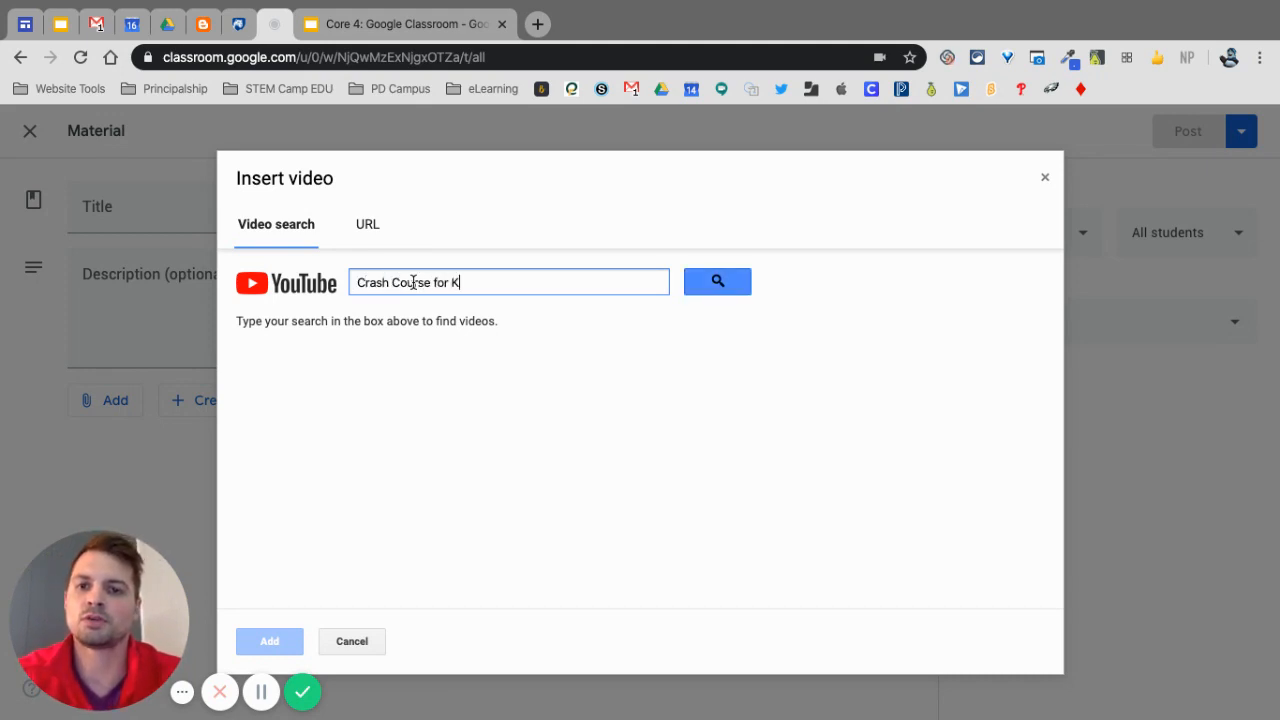
{"action": "left_click", "coordinate": [716, 280]}
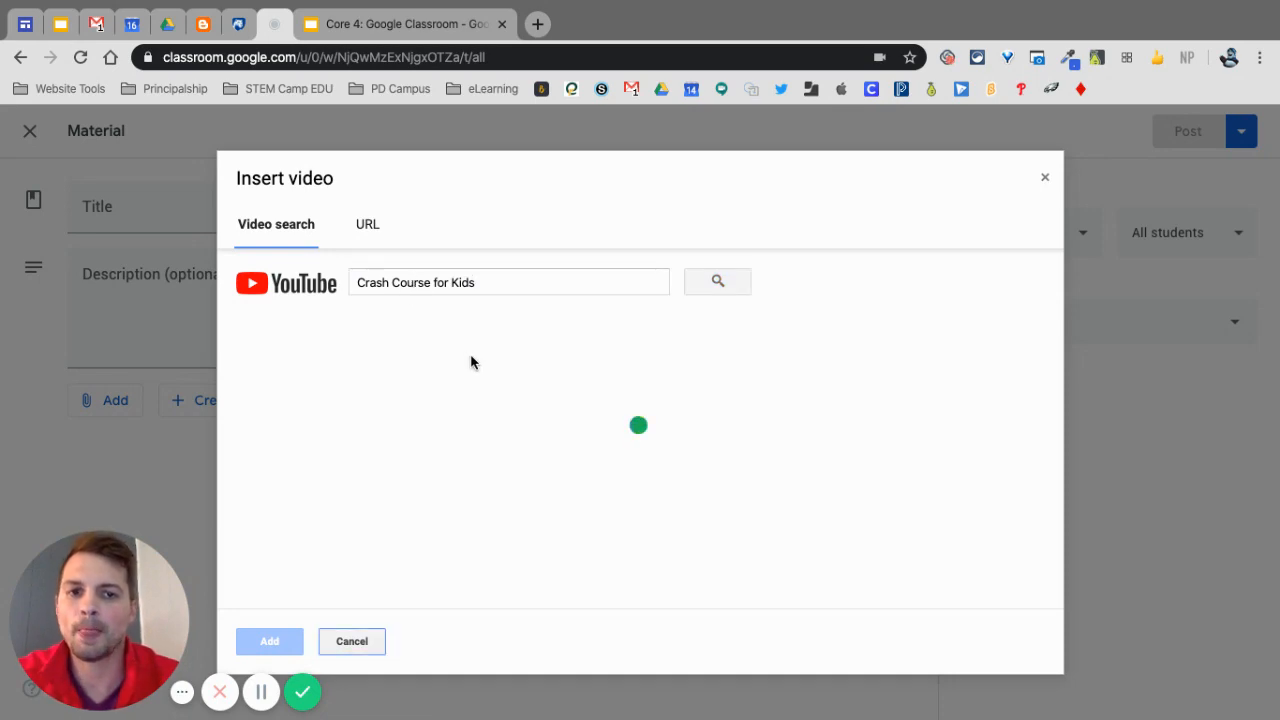
{"action": "left_click", "coordinate": [716, 280]}
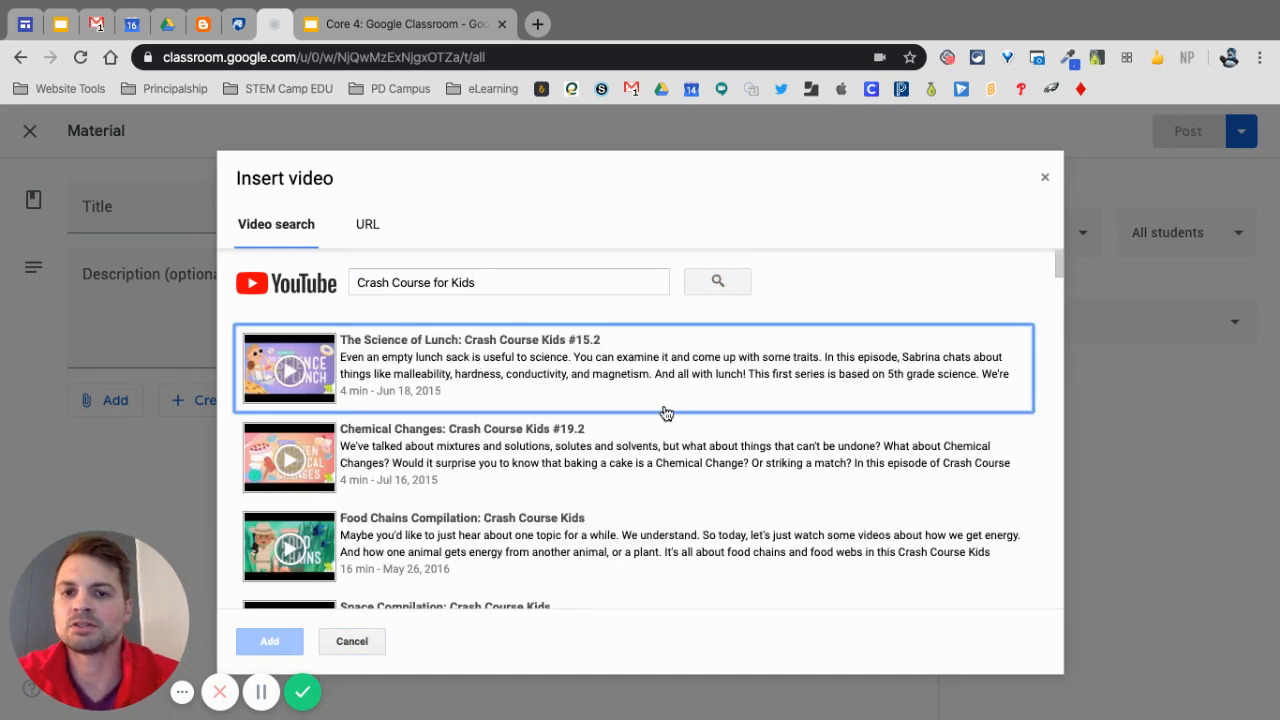
{"action": "scroll", "scroll_direction": "down", "scroll_amount": 3}
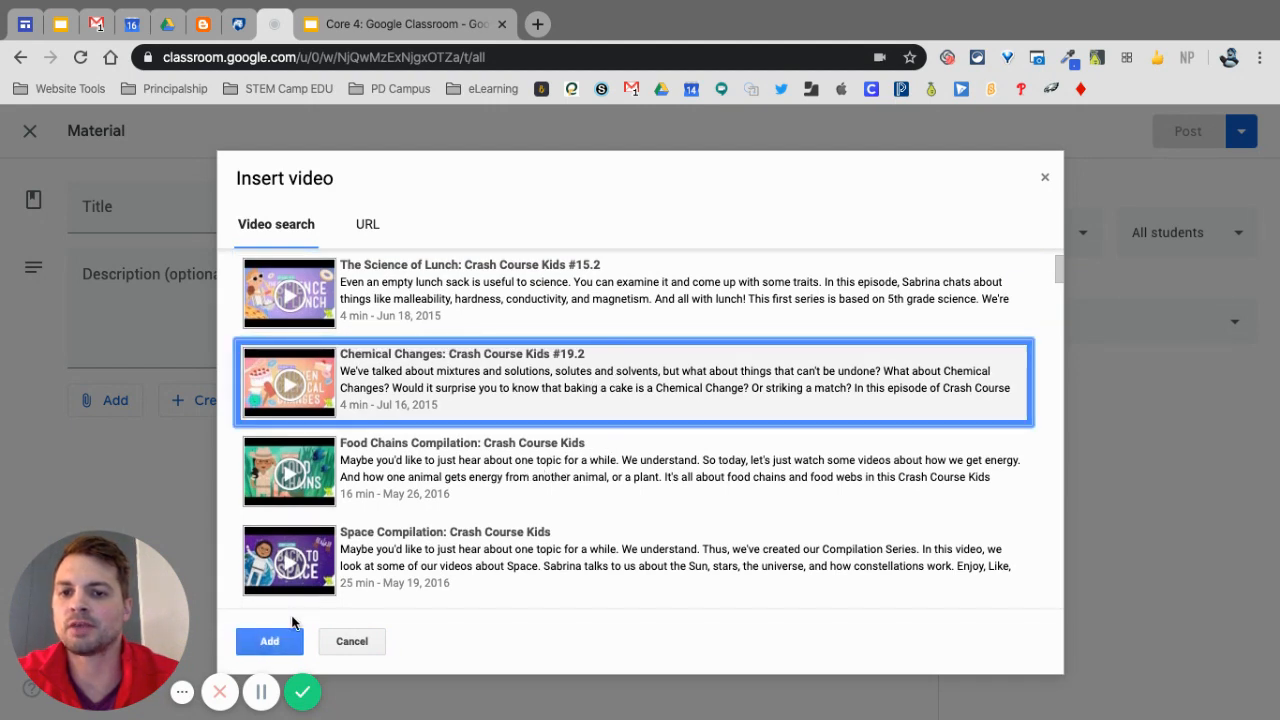
{"action": "left_click", "coordinate": [268, 640]}
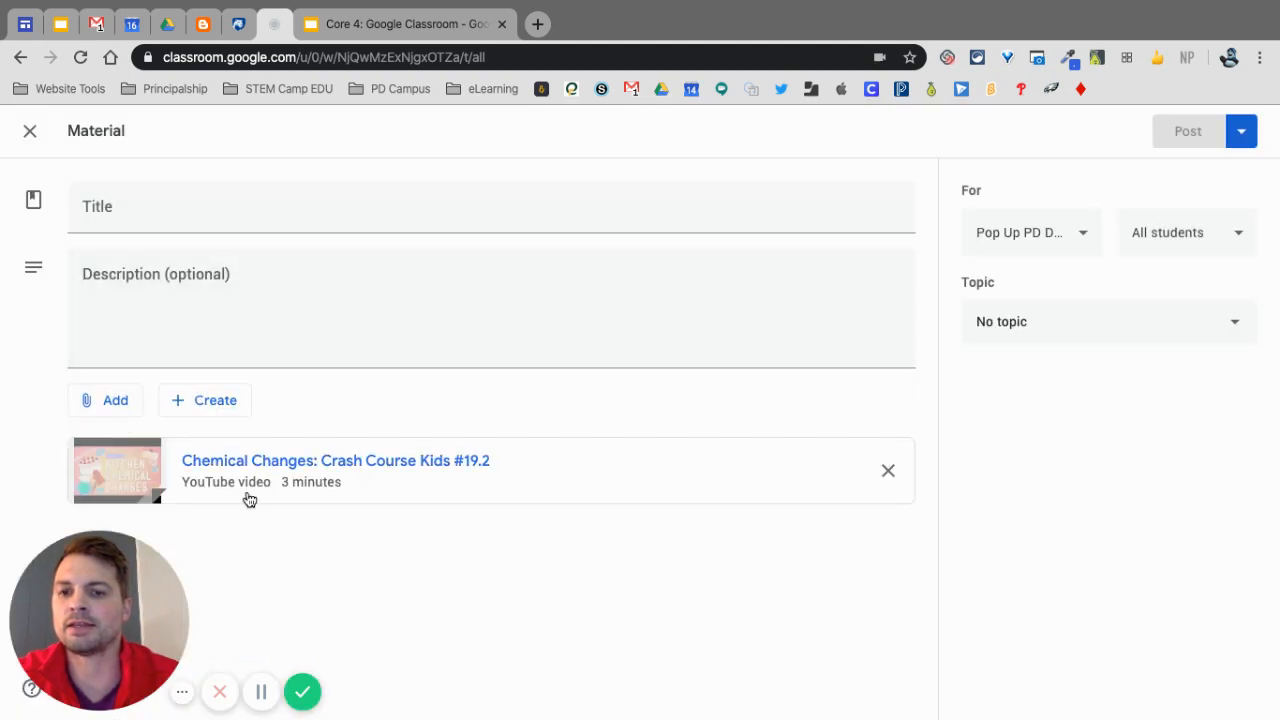
Title the material 'Resources' and post it to the Classwork page.
{"action": "left_click", "coordinate": [104, 400]}
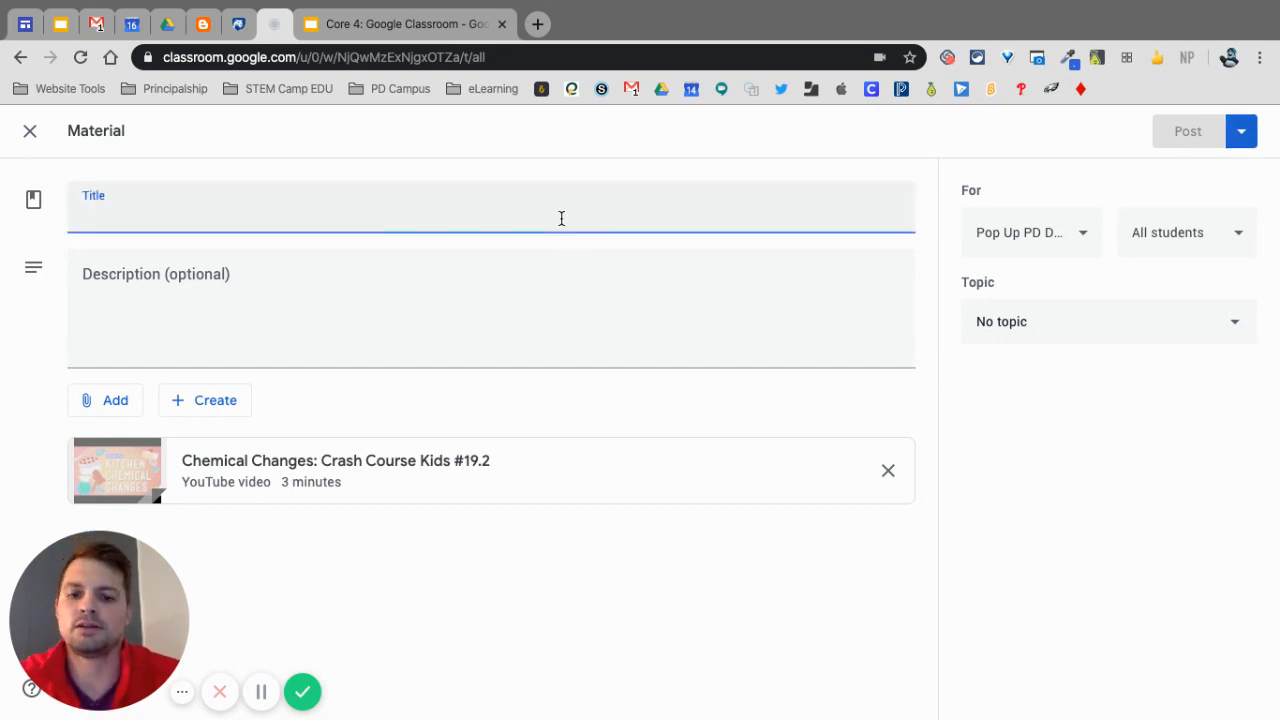
{"action": "type", "text": "Resources"}
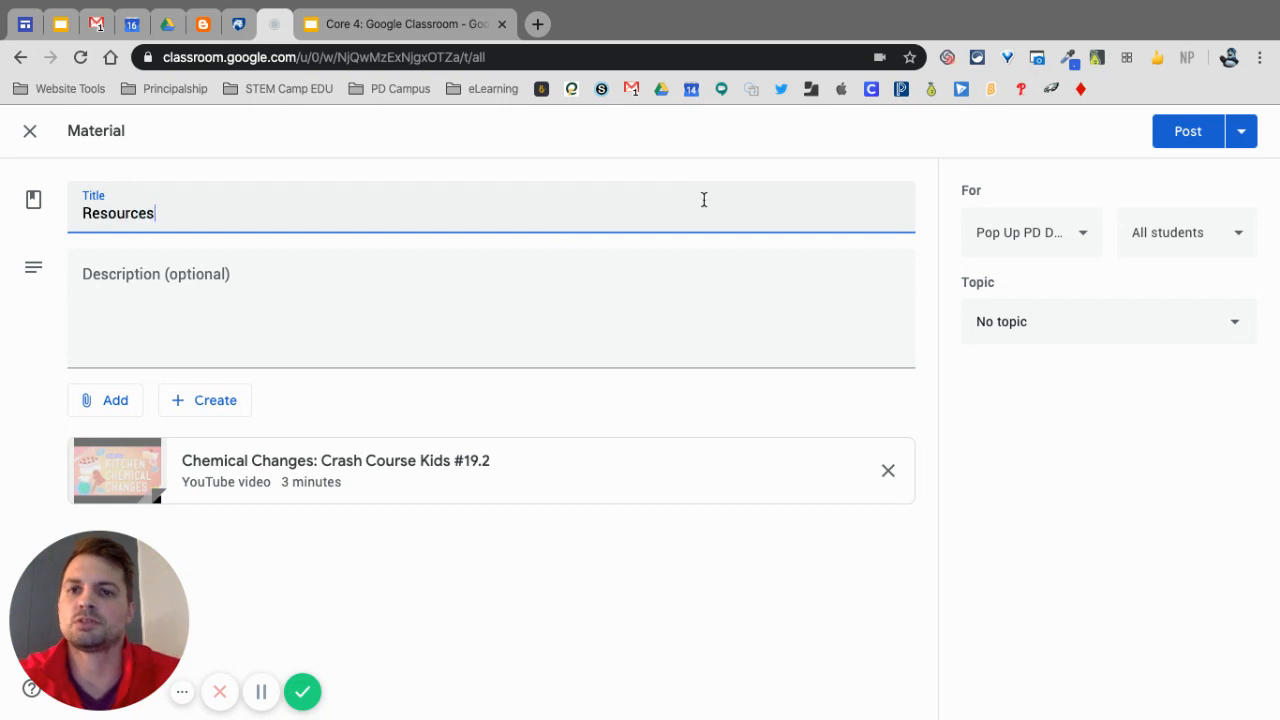
{"action": "left_click", "coordinate": [1188, 132]}
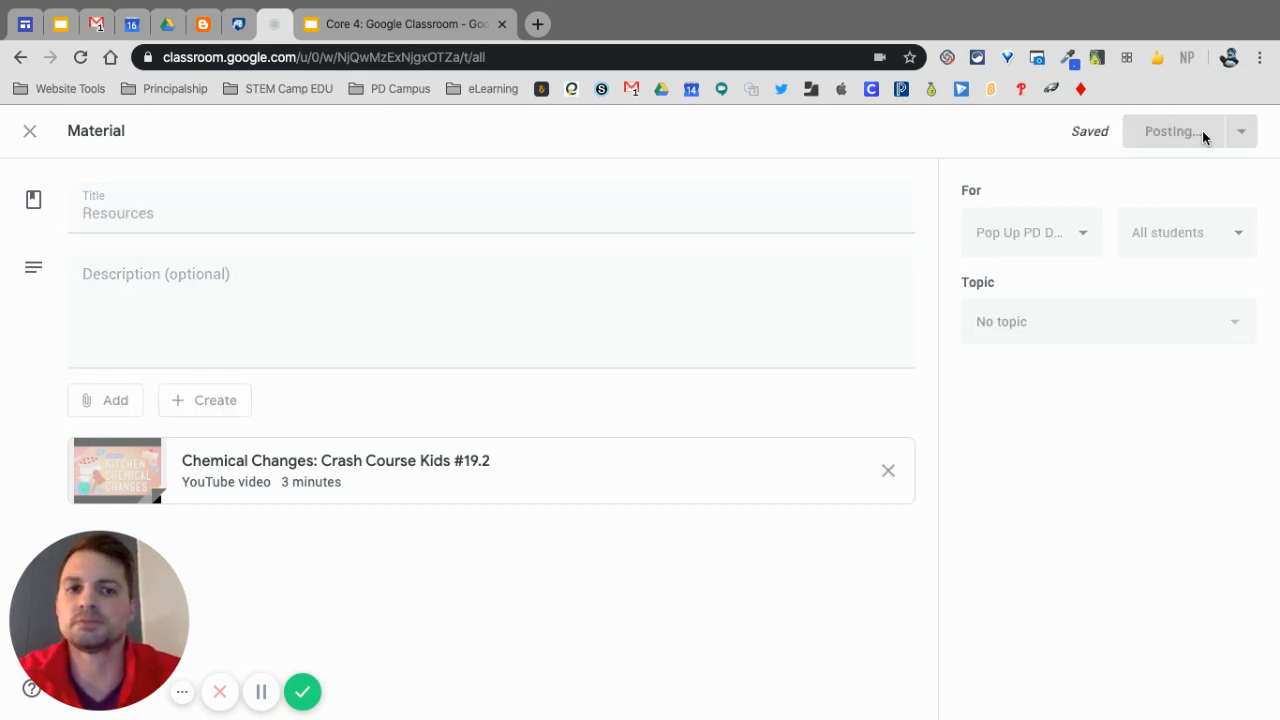
{"action": "left_click", "coordinate": [1170, 132]}
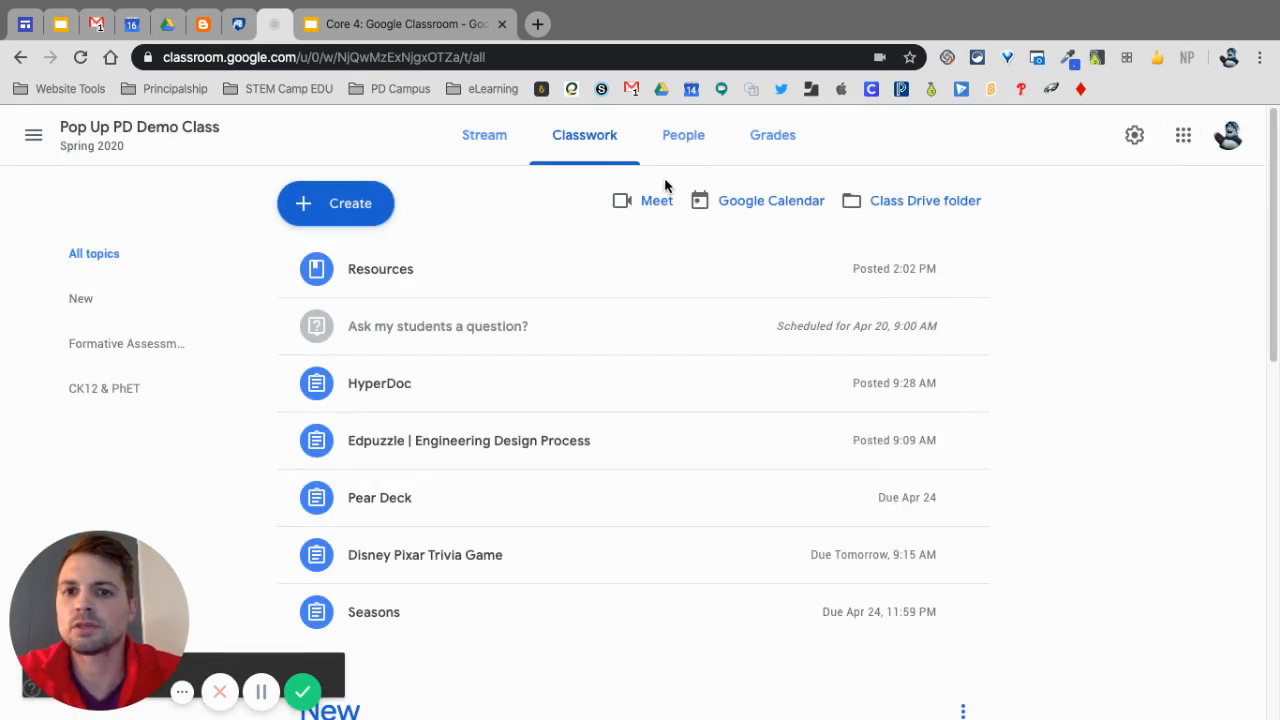
Review the Classwork topics and bring the Create menu of classwork types back up.
{"action": "left_click", "coordinate": [336, 204]}
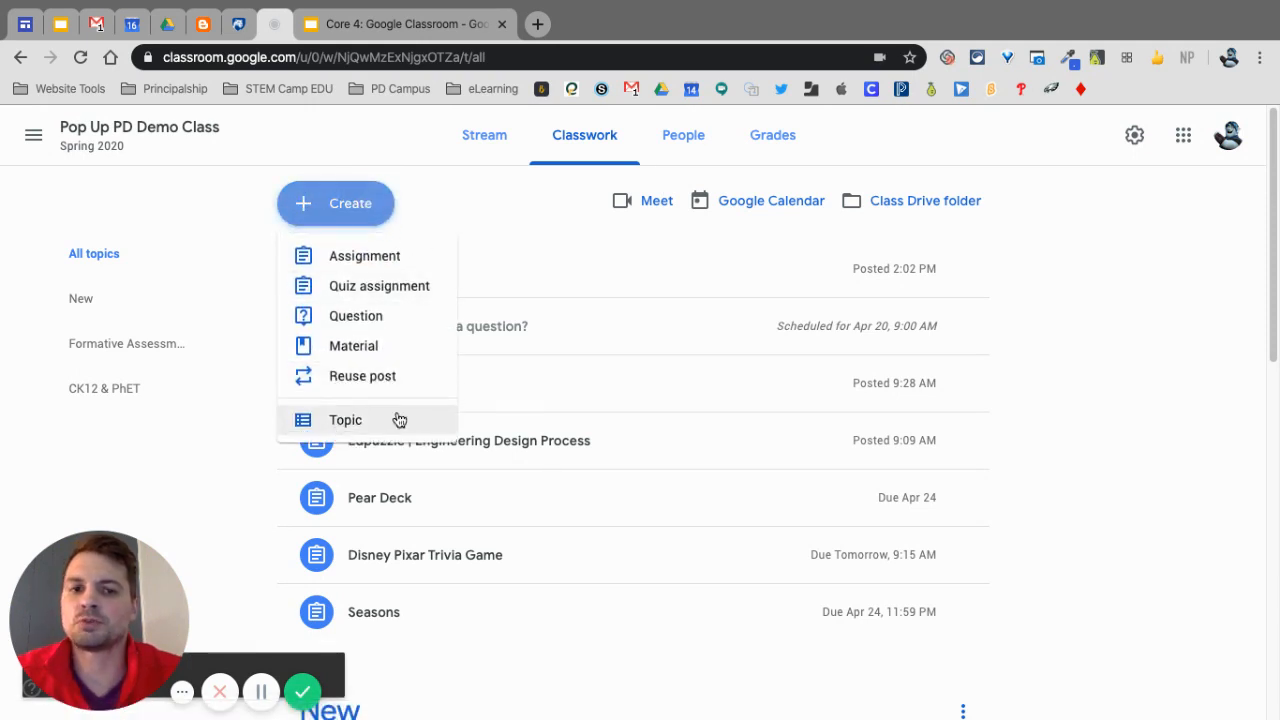
{"action": "mouse_move", "coordinate": [378, 422]}
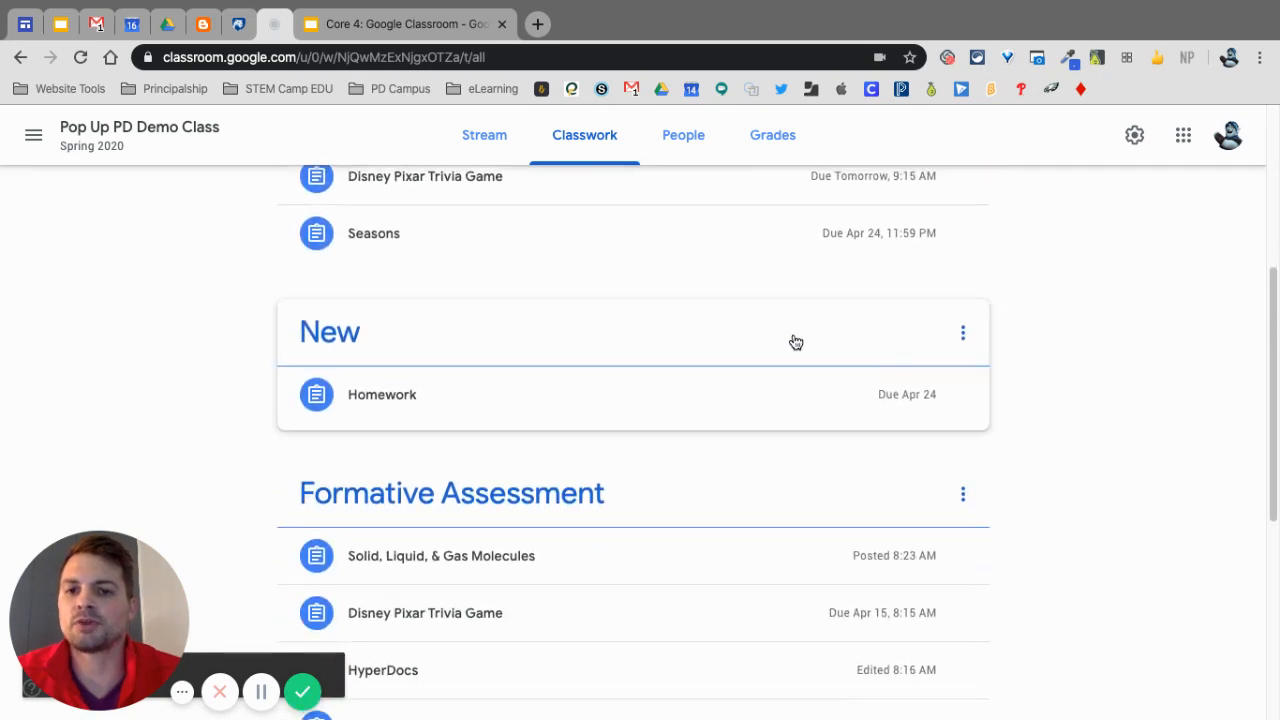
{"action": "scroll", "scroll_direction": "down", "scroll_amount": 3}
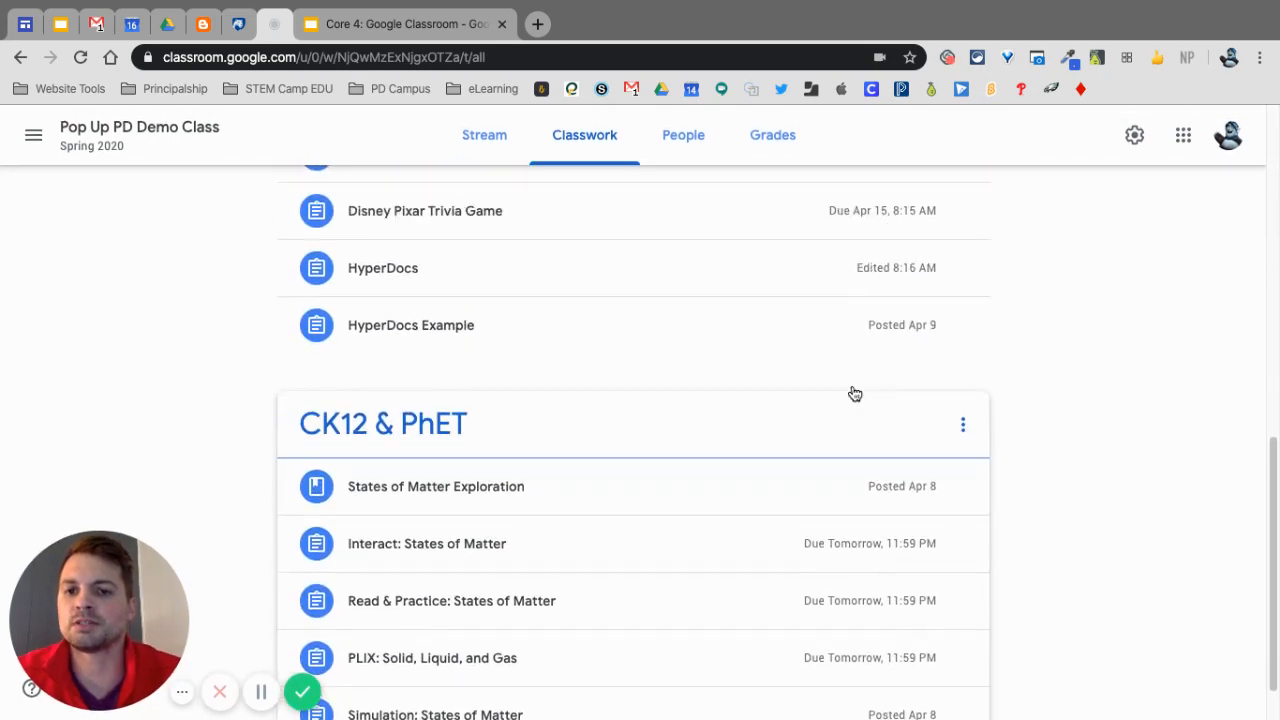
{"action": "left_click", "coordinate": [336, 204]}
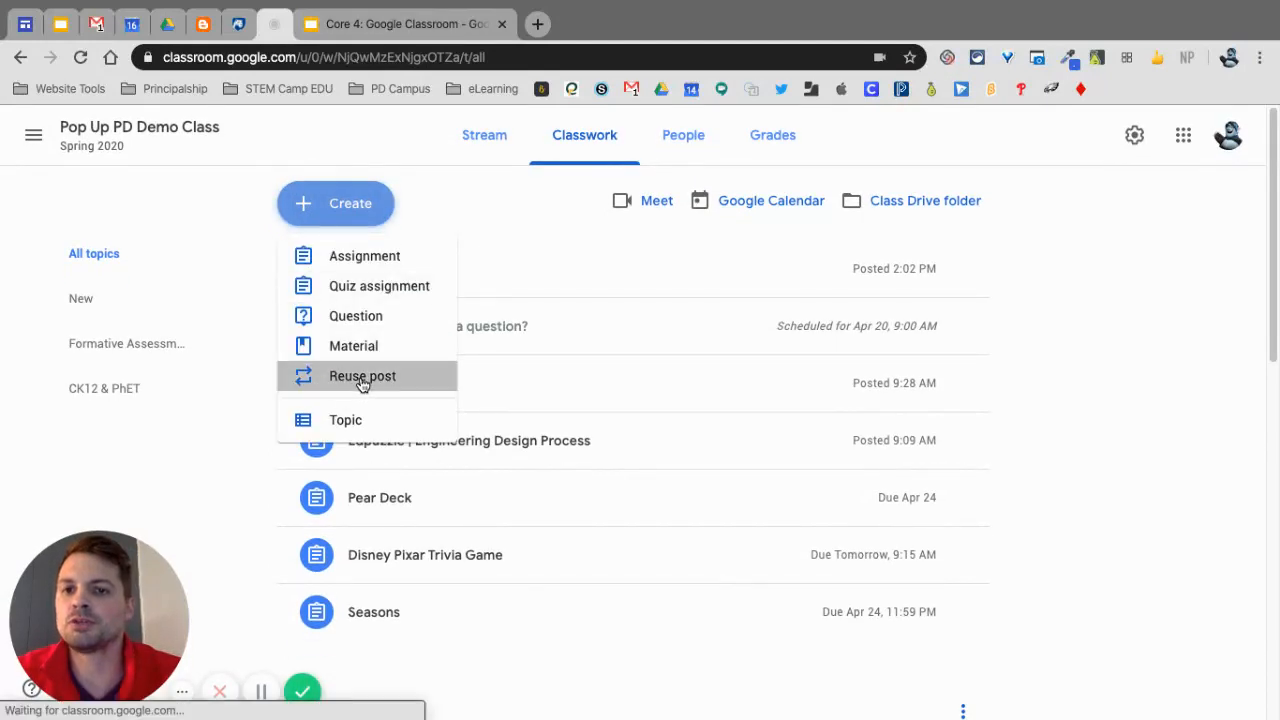
Start Reuse post and switch to browsing posts from the EPSD ED TECH class.
{"action": "left_click", "coordinate": [362, 376]}
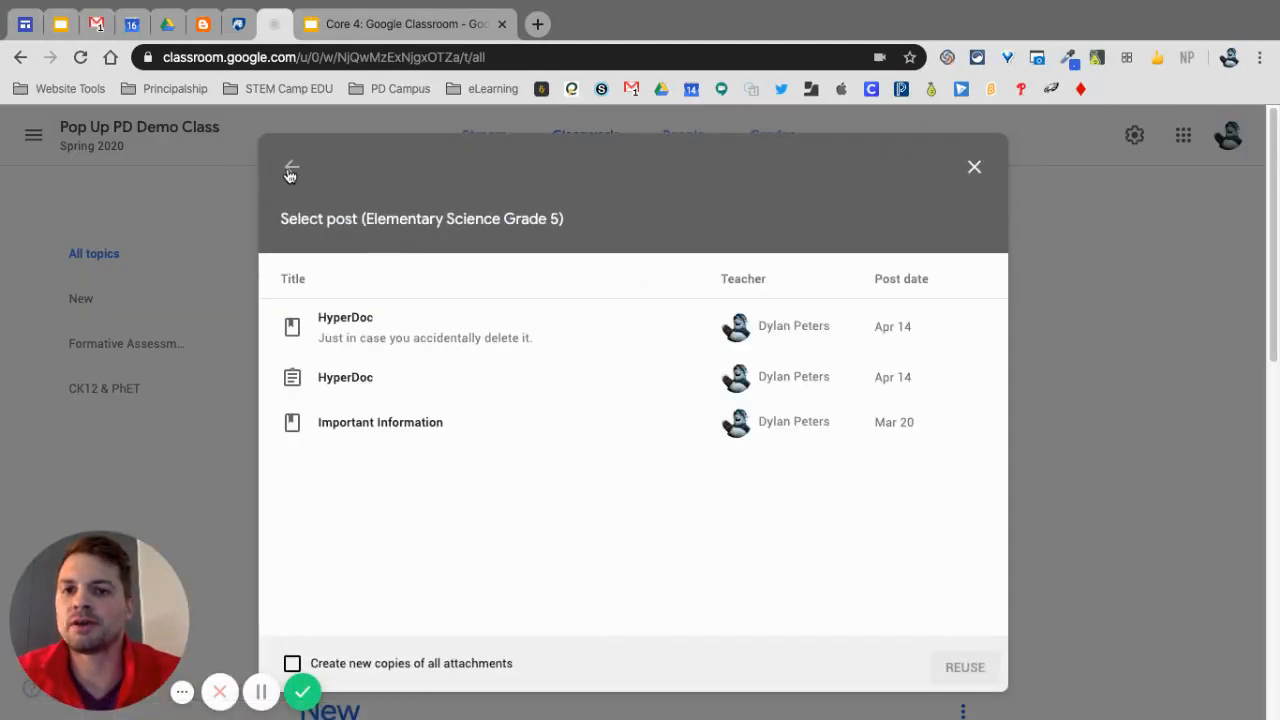
{"action": "left_click", "coordinate": [292, 168]}
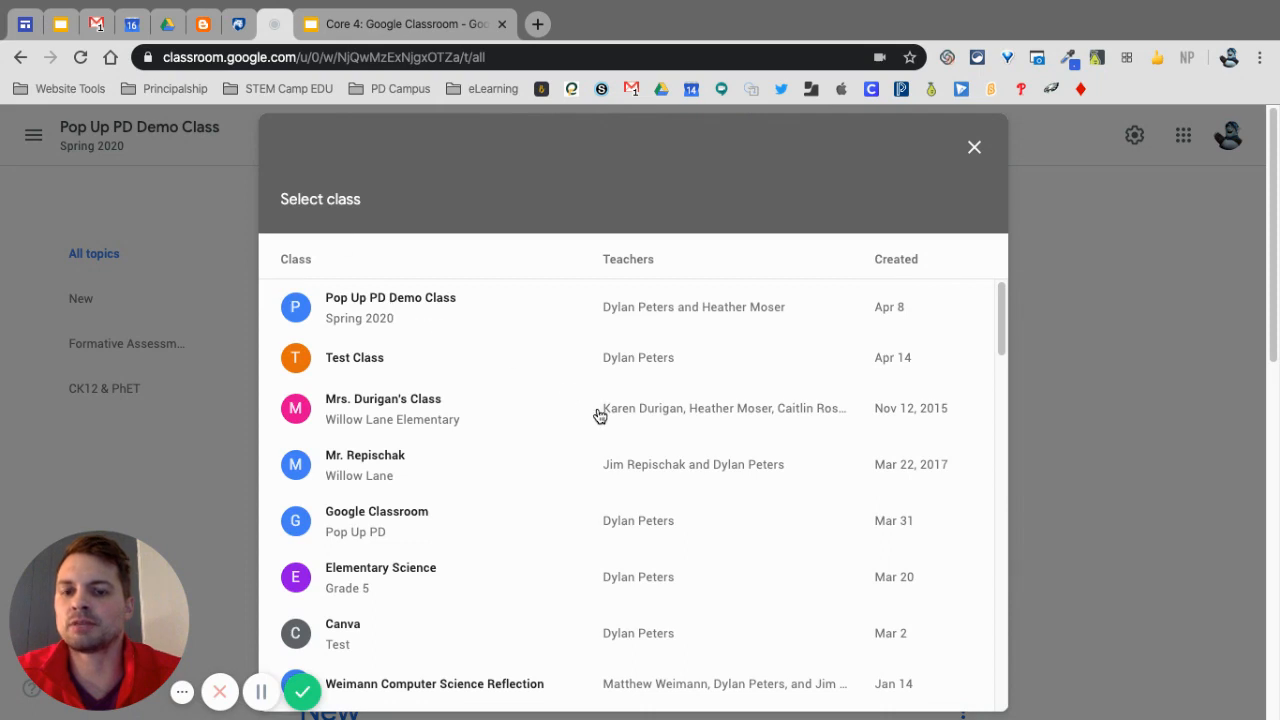
{"action": "mouse_move", "coordinate": [568, 356]}
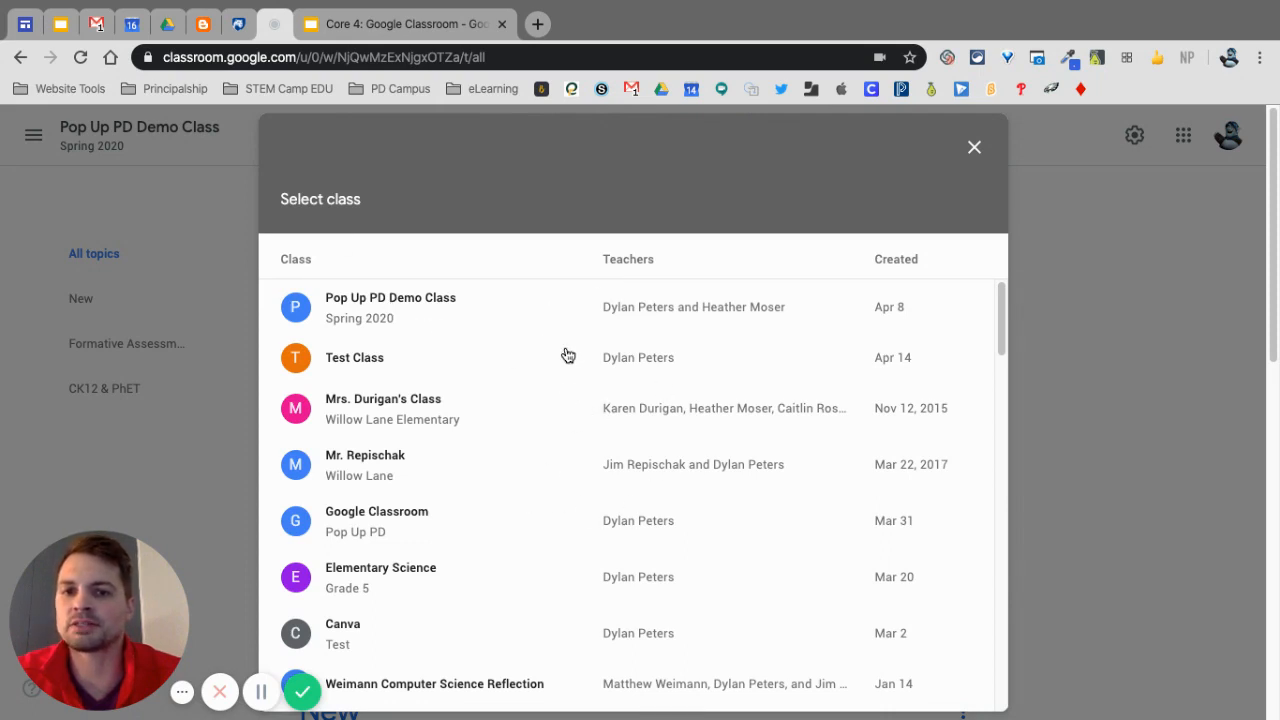
{"action": "scroll", "scroll_direction": "down", "scroll_amount": 3}
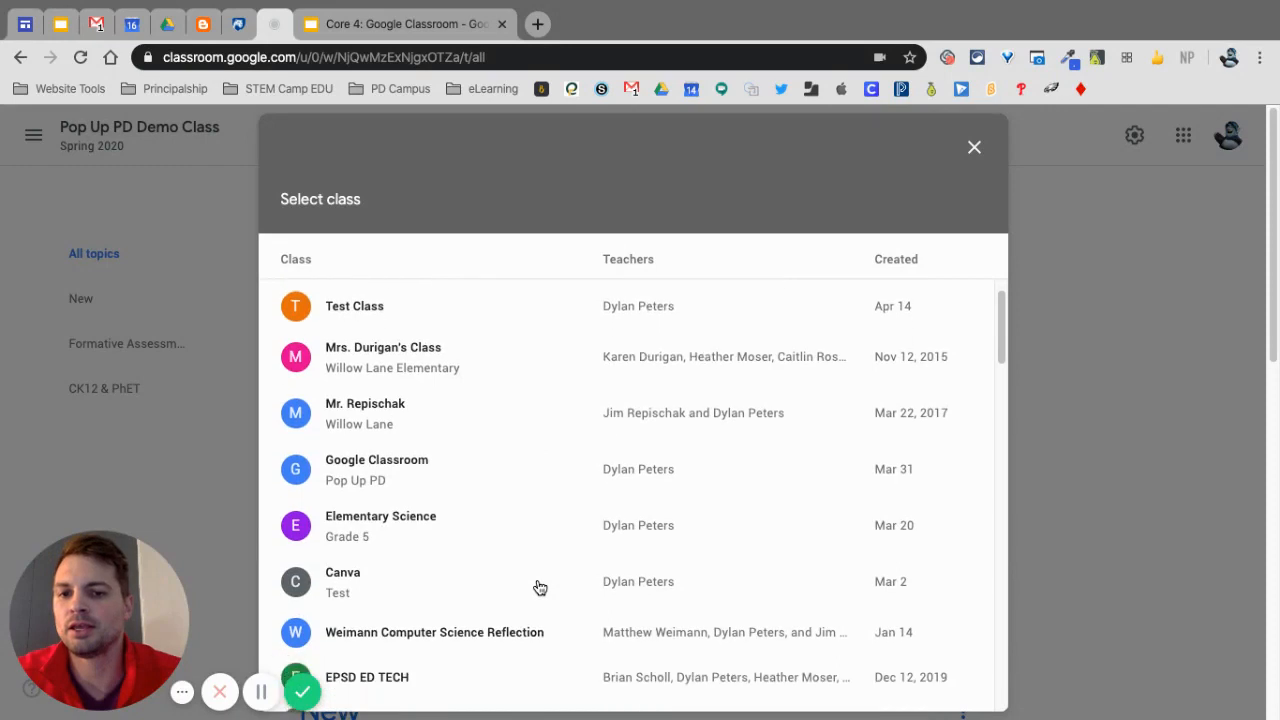
{"action": "left_click", "coordinate": [366, 676]}
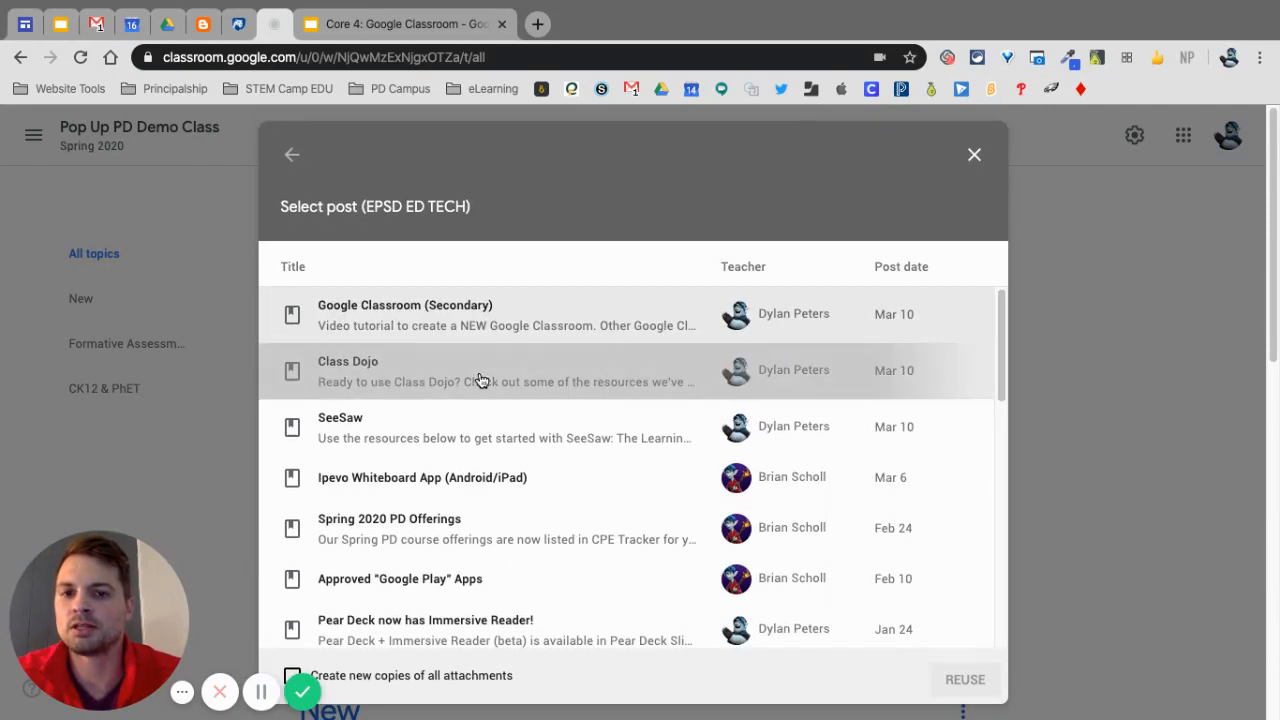
Reuse the Class Dojo post and publish it under Communication Tools.
{"action": "left_click", "coordinate": [964, 680]}
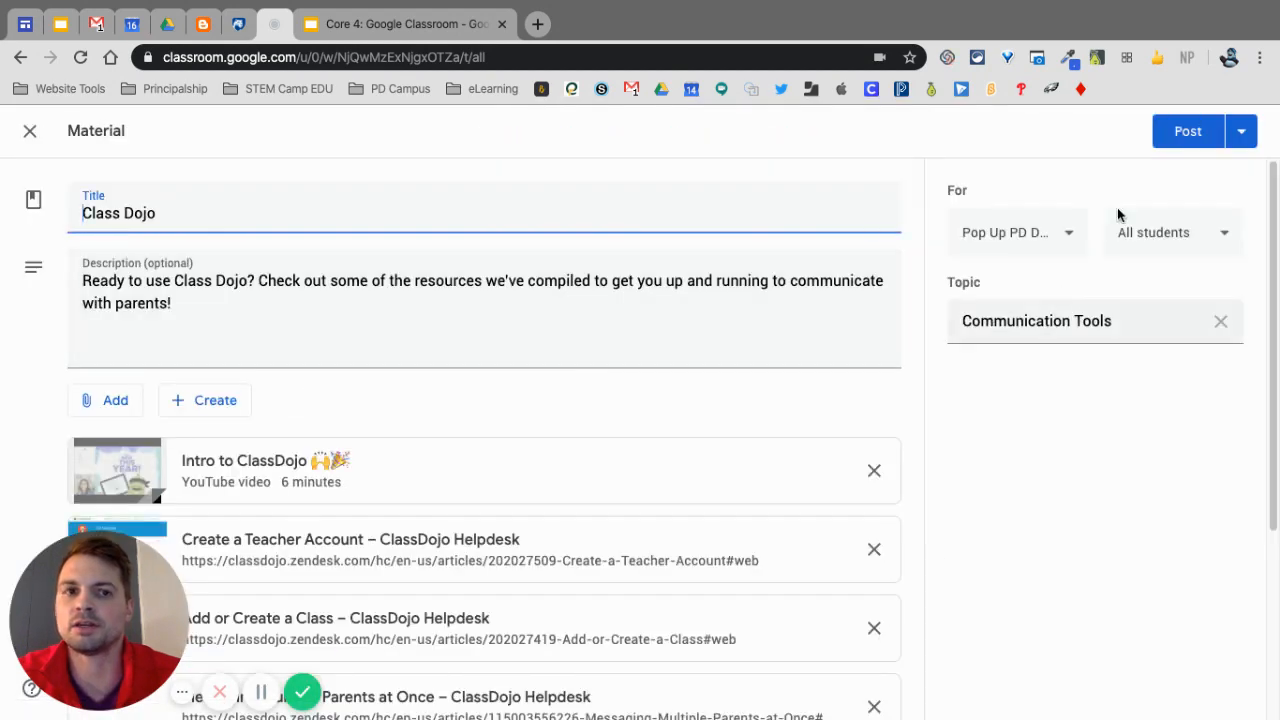
{"action": "left_click", "coordinate": [1188, 132]}
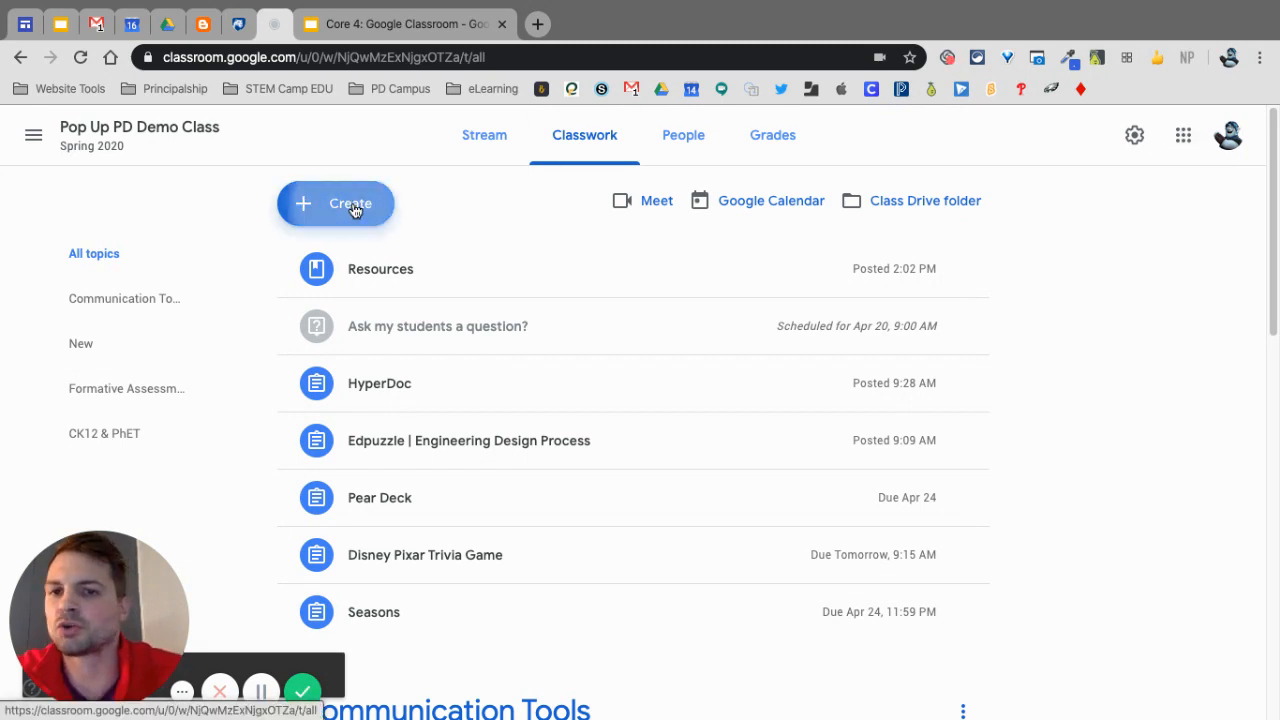
Show the Create menu listing Assignment, Quiz assignment, Question and Material.
{"action": "left_click", "coordinate": [336, 204]}
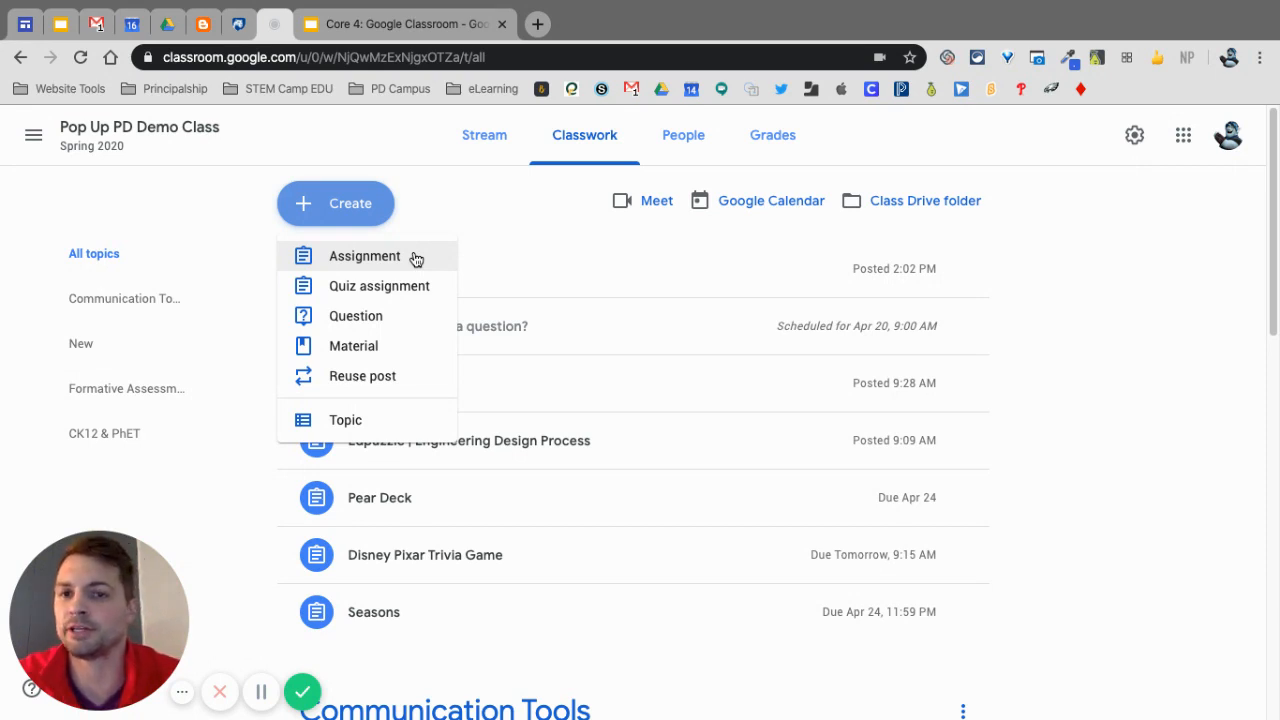
{"action": "mouse_move", "coordinate": [404, 290]}
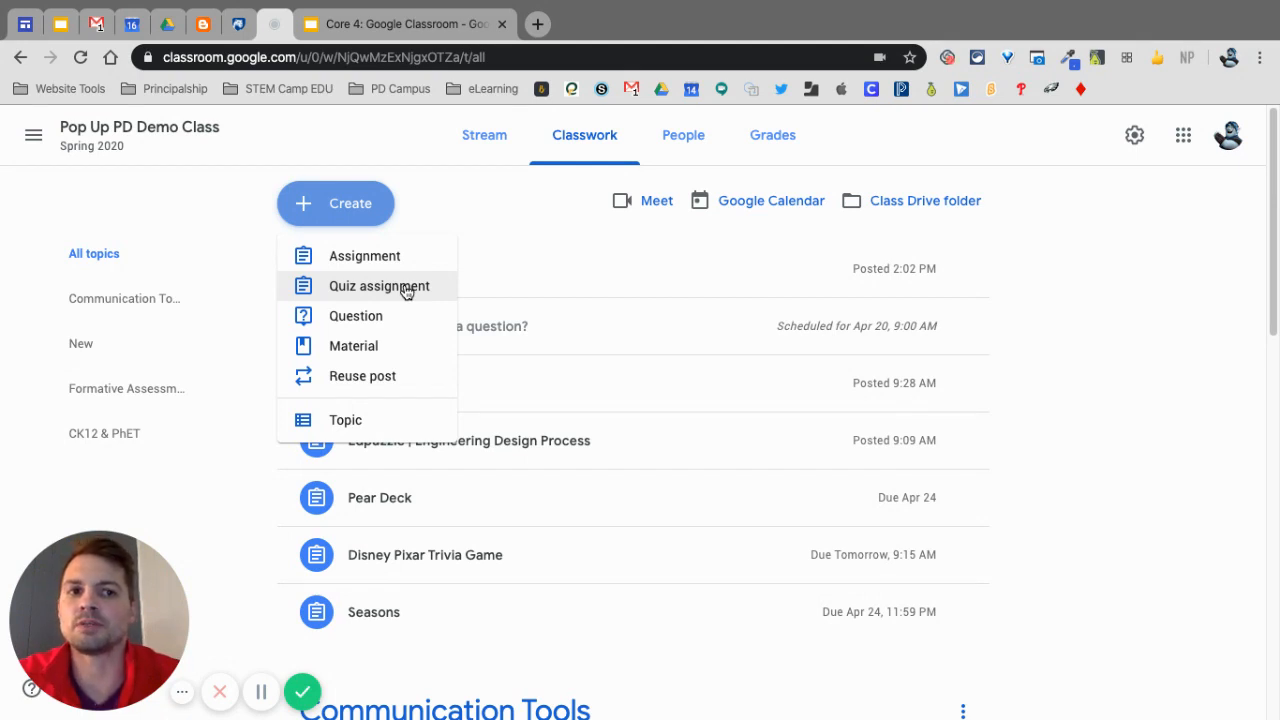
{"action": "mouse_move", "coordinate": [772, 136]}
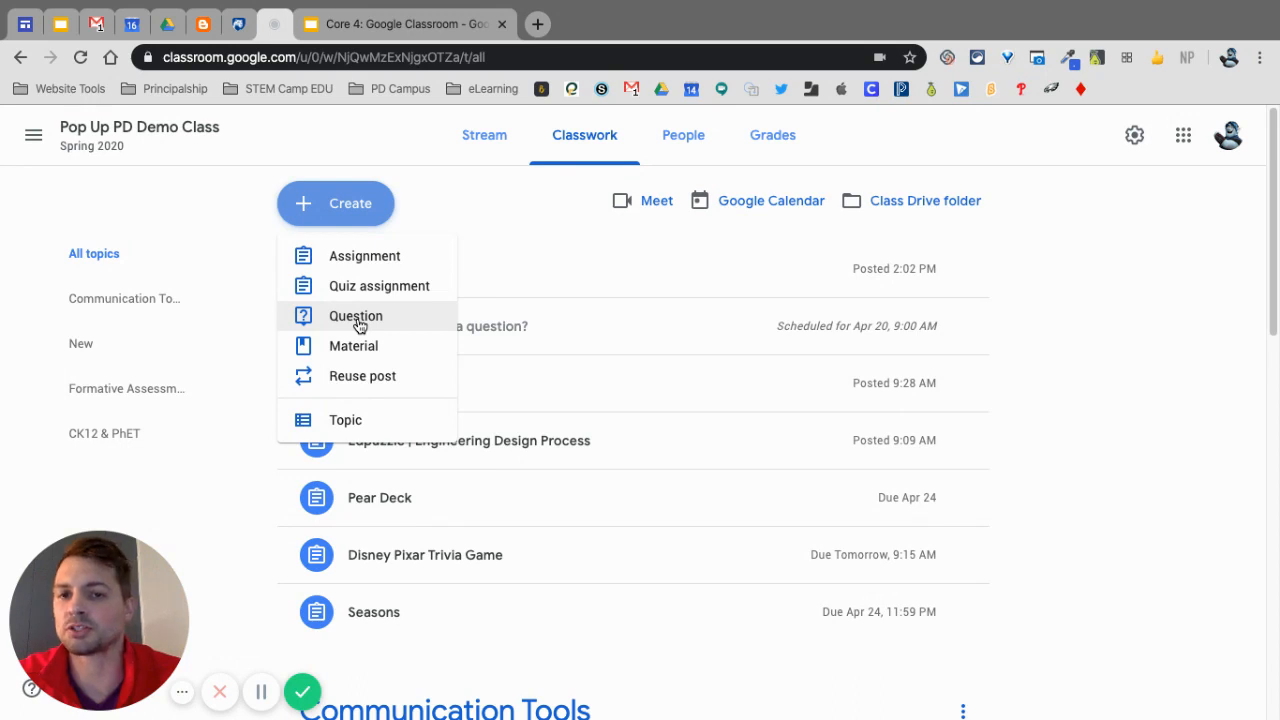
{"action": "mouse_move", "coordinate": [352, 344]}
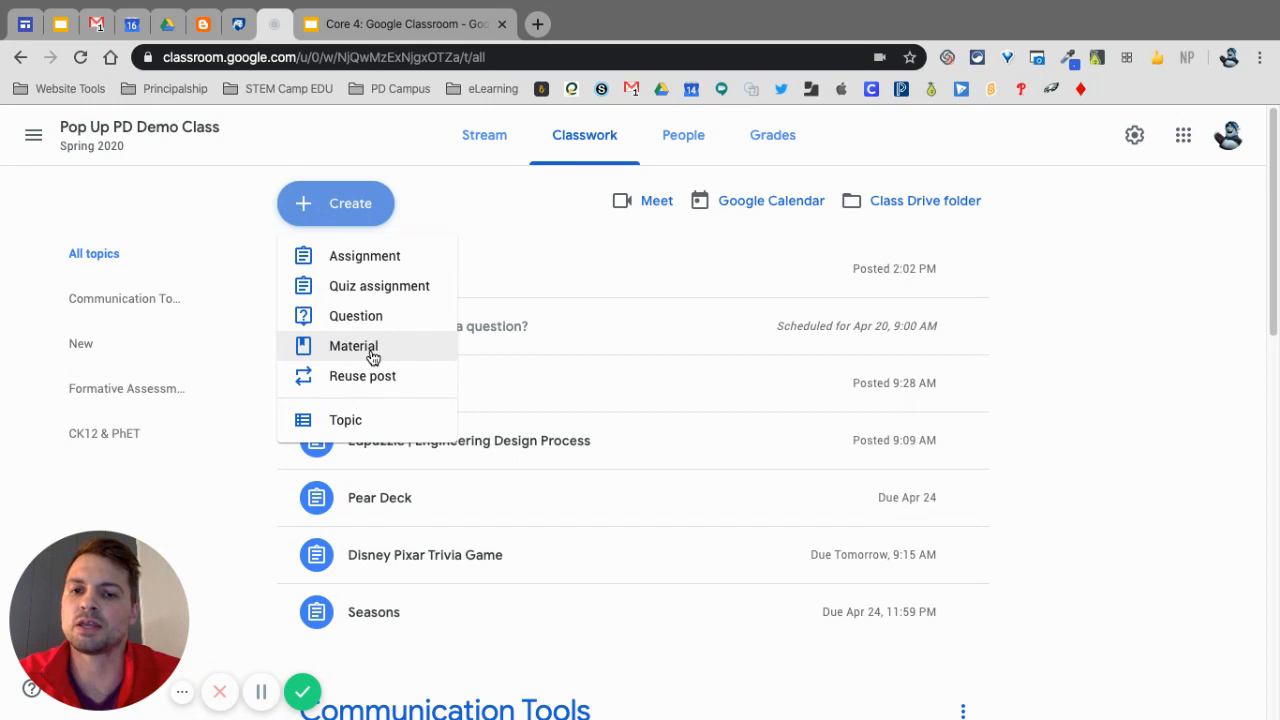
{"action": "mouse_move", "coordinate": [612, 672]}
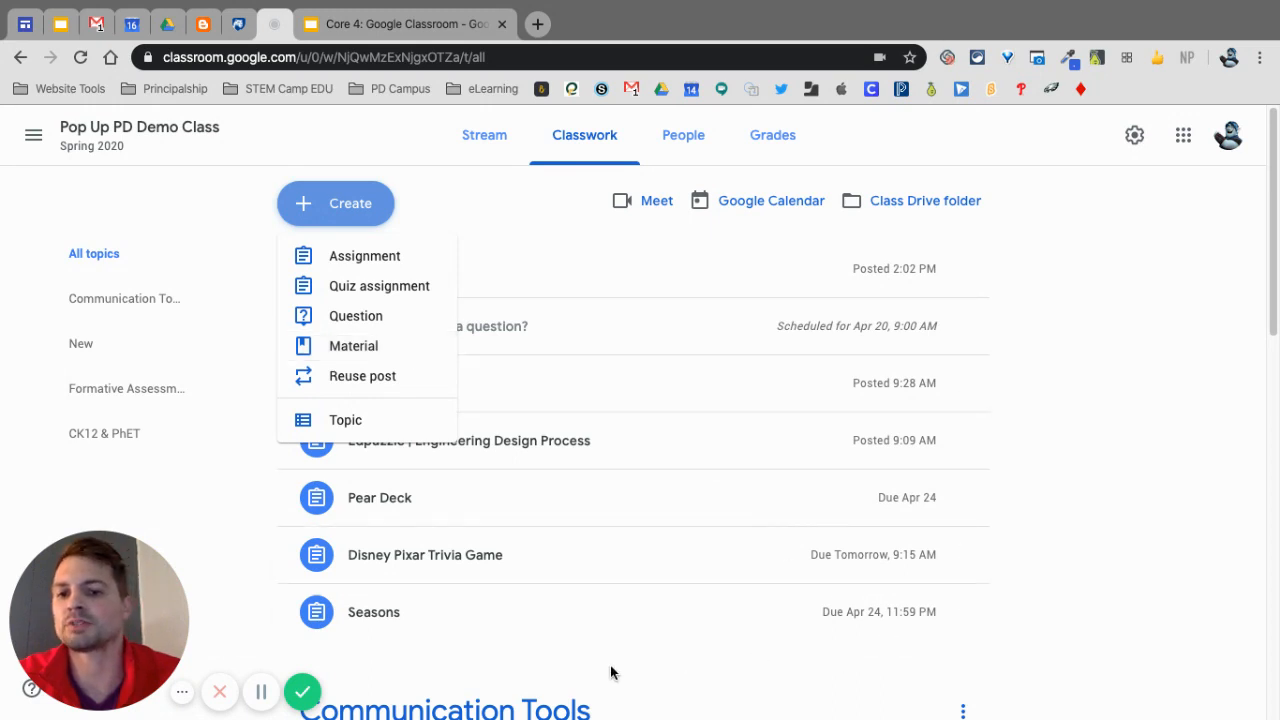